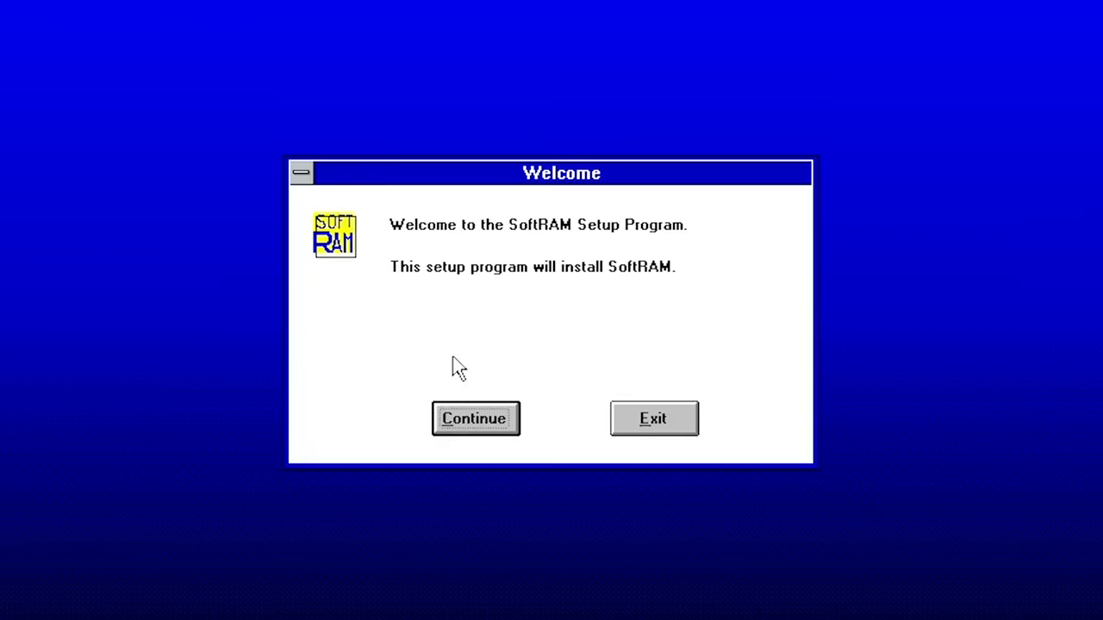
Continue past SoftRAM Setup's Welcome screen and confirm the 15360K extended RAM notice
click(474, 419)
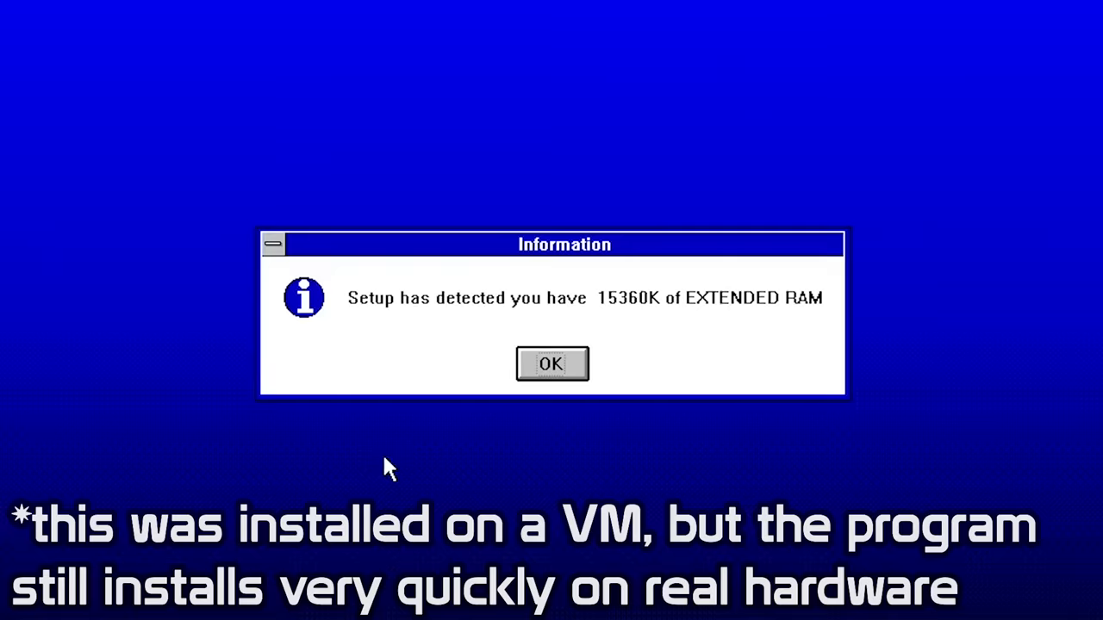
click(551, 363)
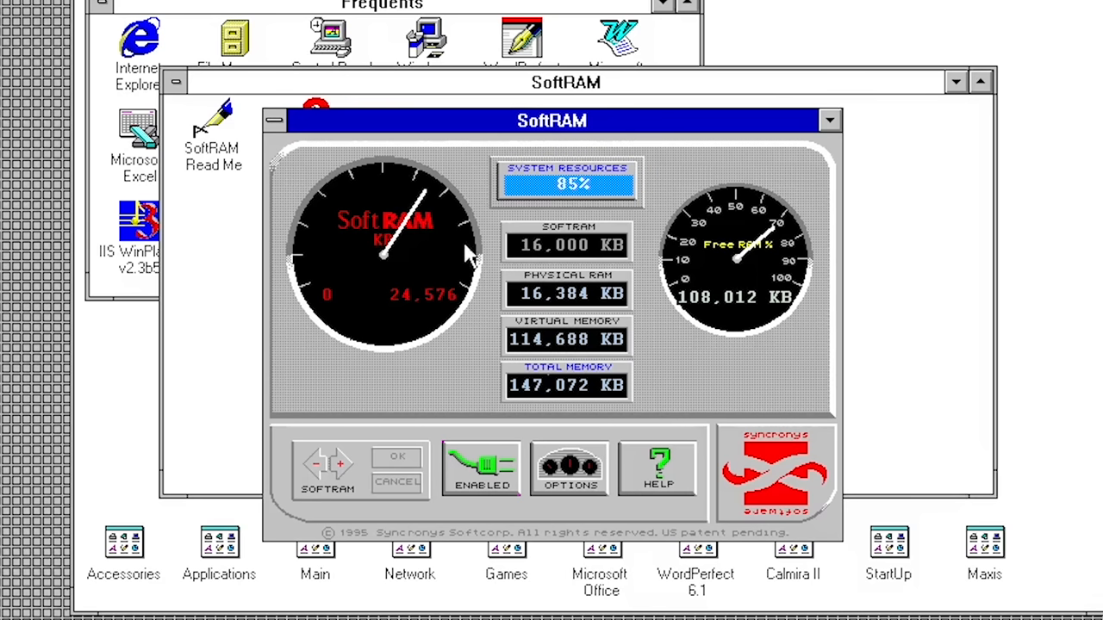
mouse_move(375, 480)
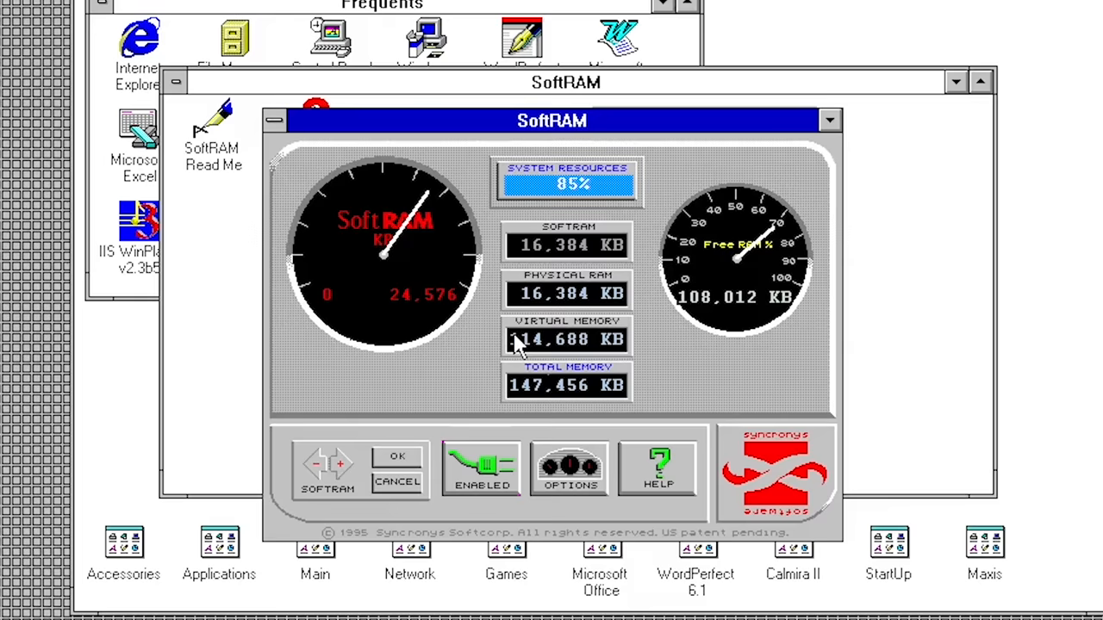
mouse_move(724, 306)
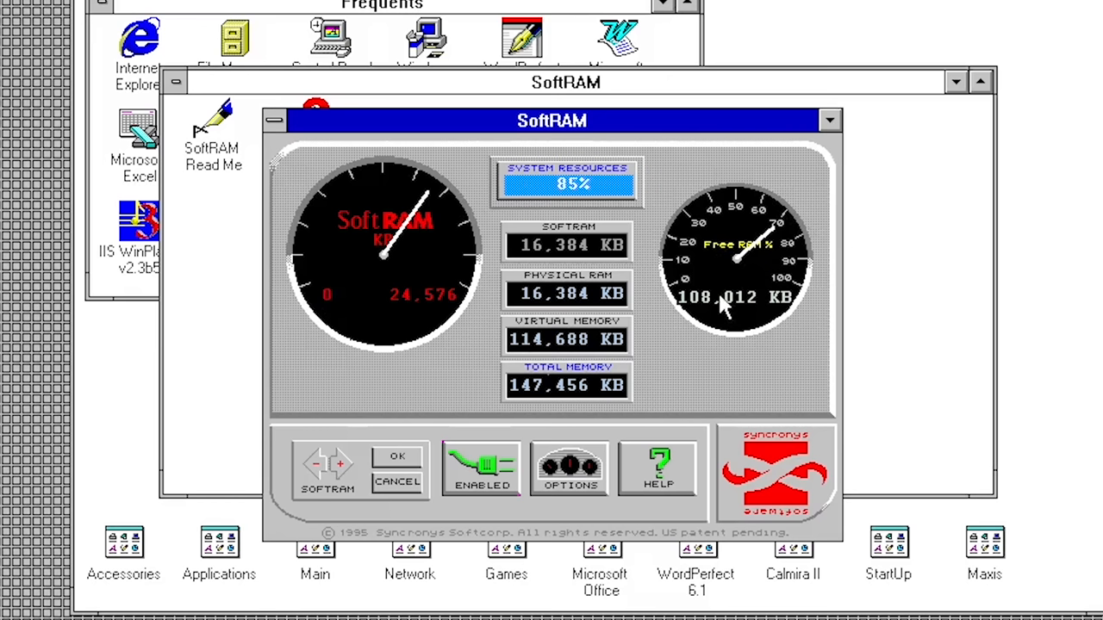
mouse_move(672, 366)
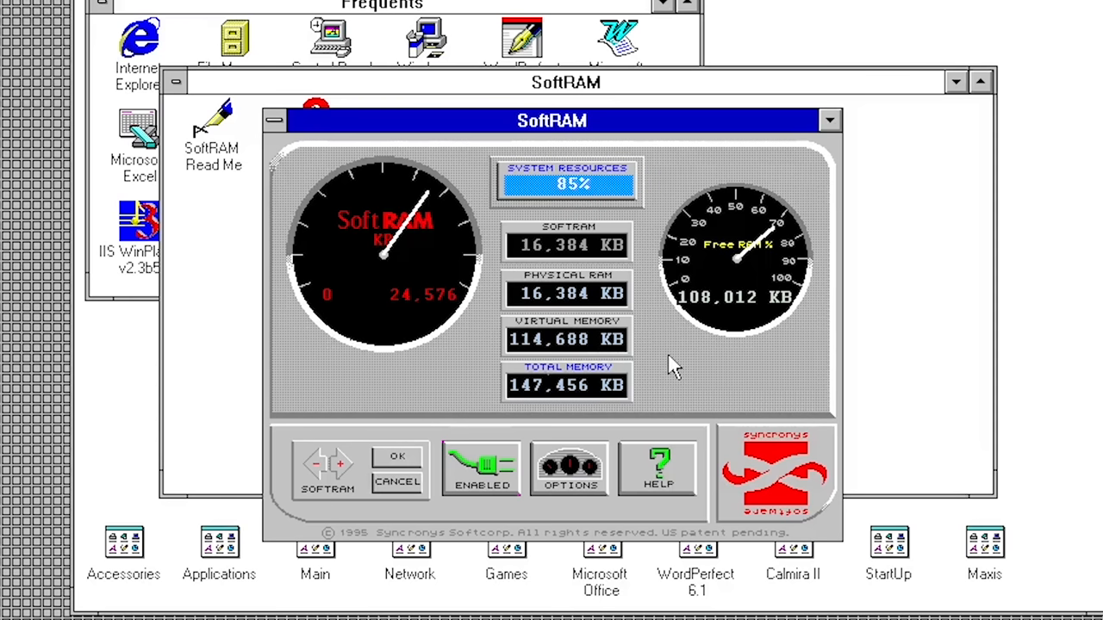
mouse_move(341, 465)
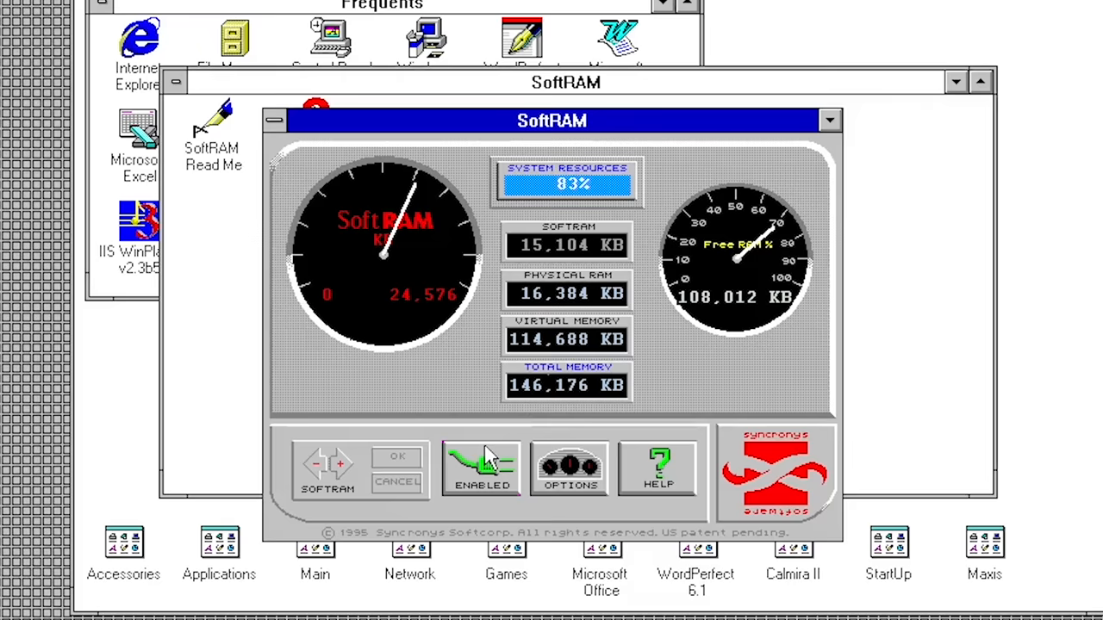
Under Options, answer Yes to keep the SoftRAM control panel on top
click(480, 465)
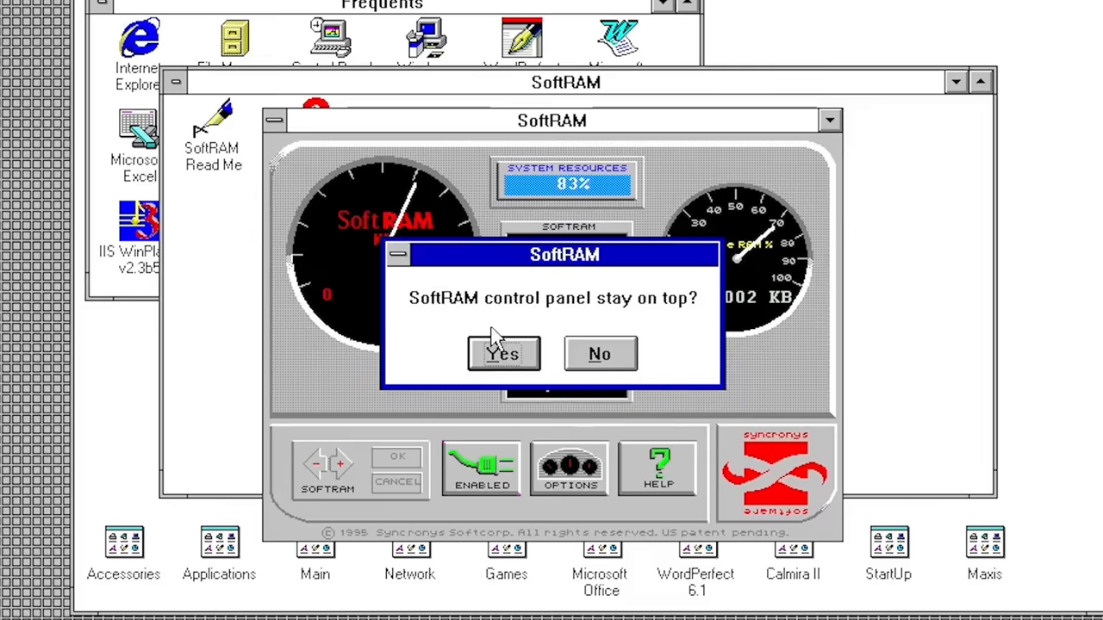
click(503, 354)
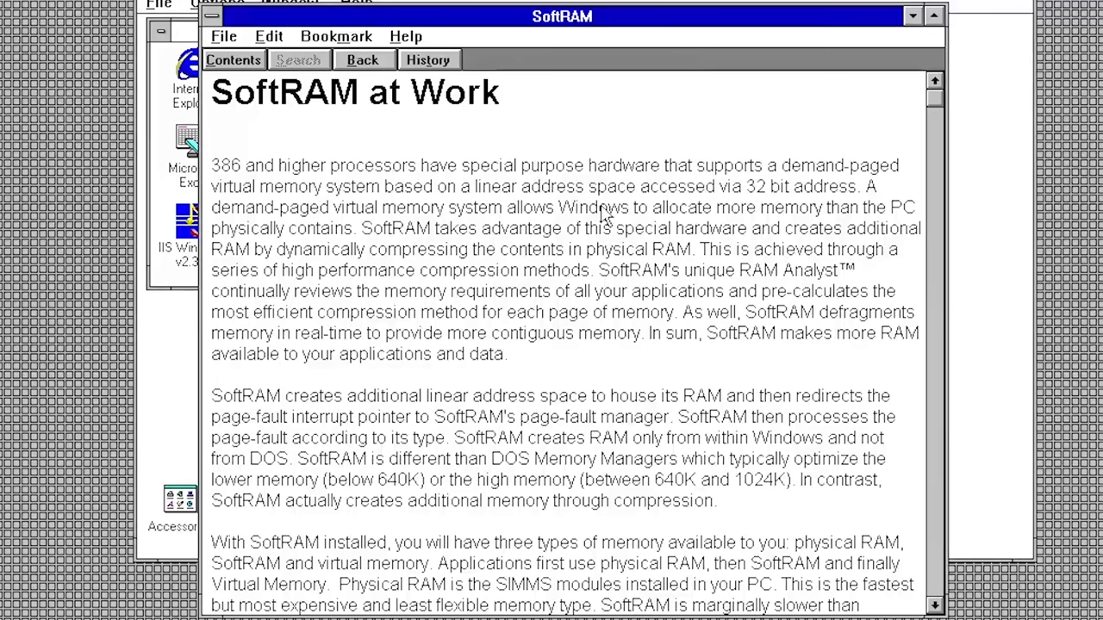
scroll(down, 3)
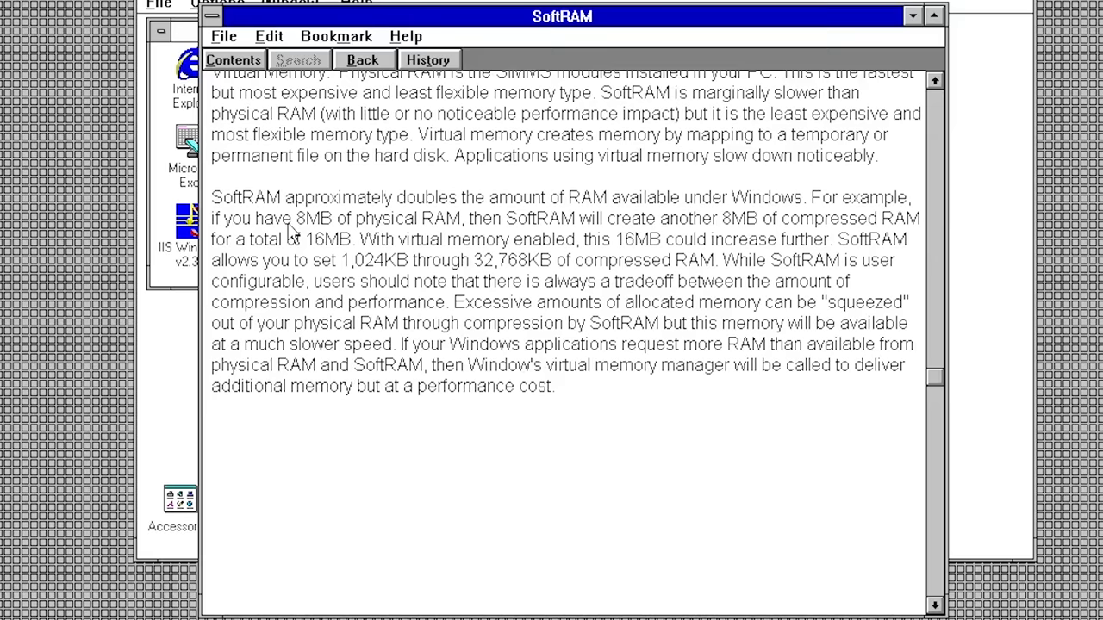
mouse_move(345, 249)
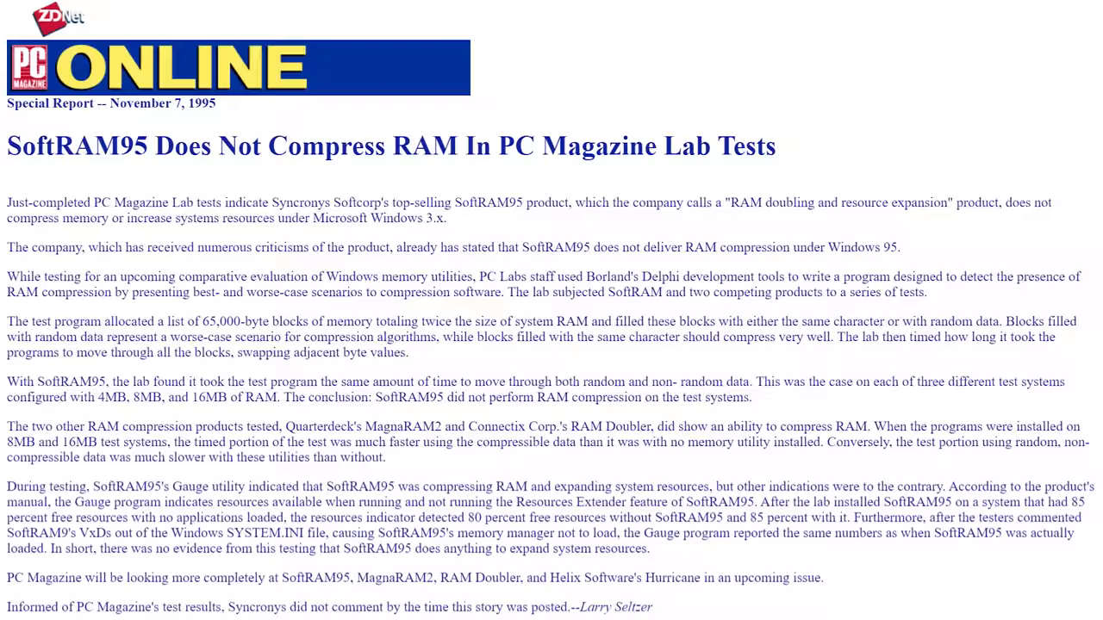
scroll(down, 3)
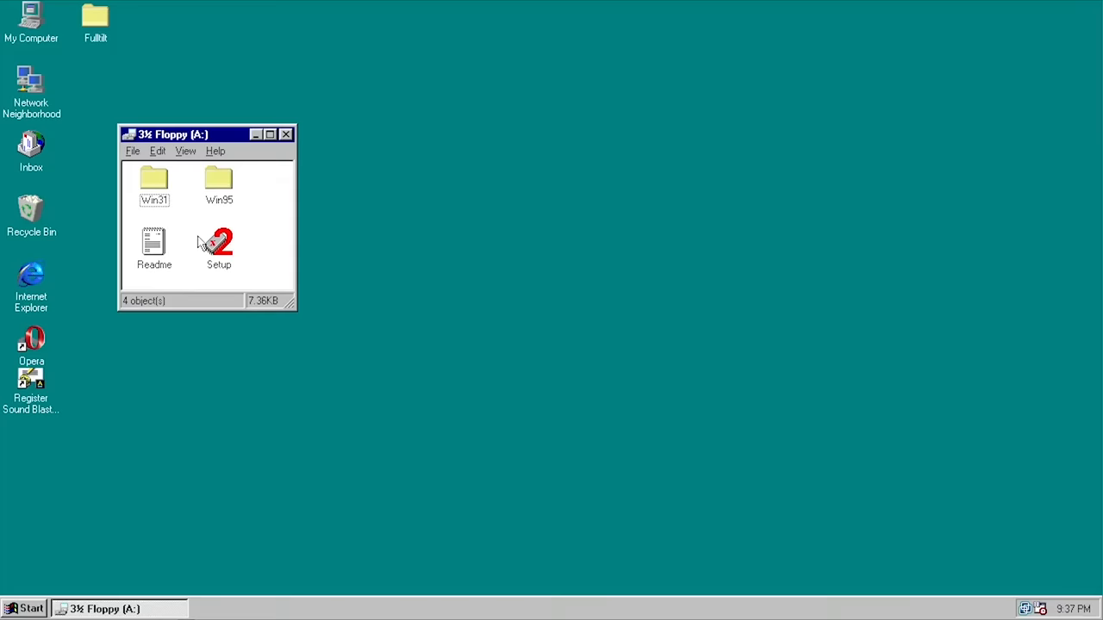
Run Setup from the 3½ Floppy (A:) and continue past the SoftRAM95 welcome page
double_click(219, 244)
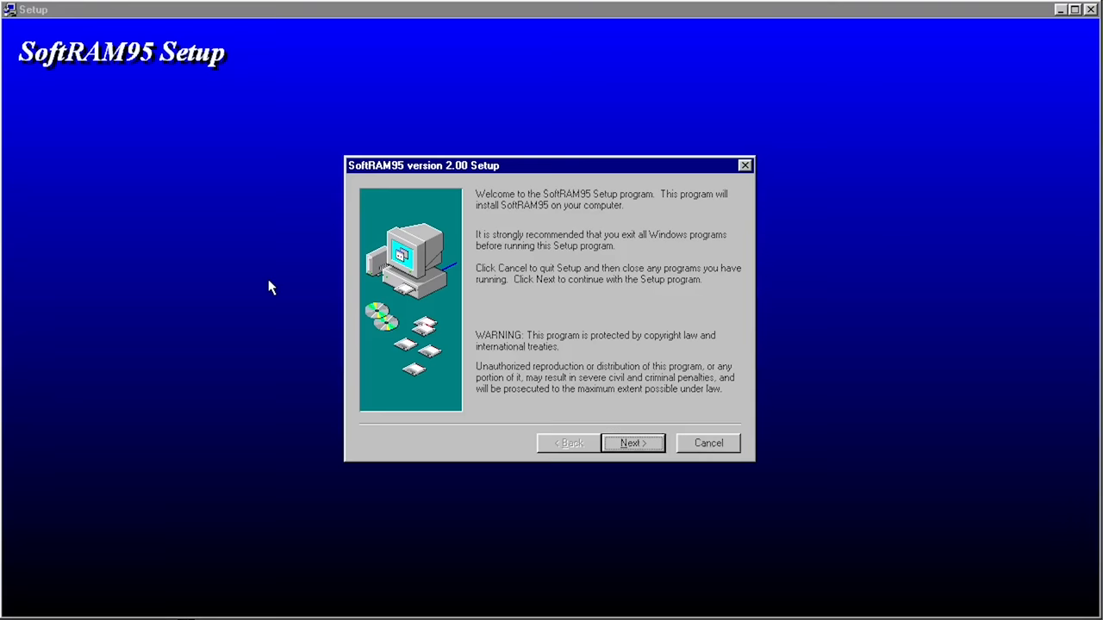
click(632, 443)
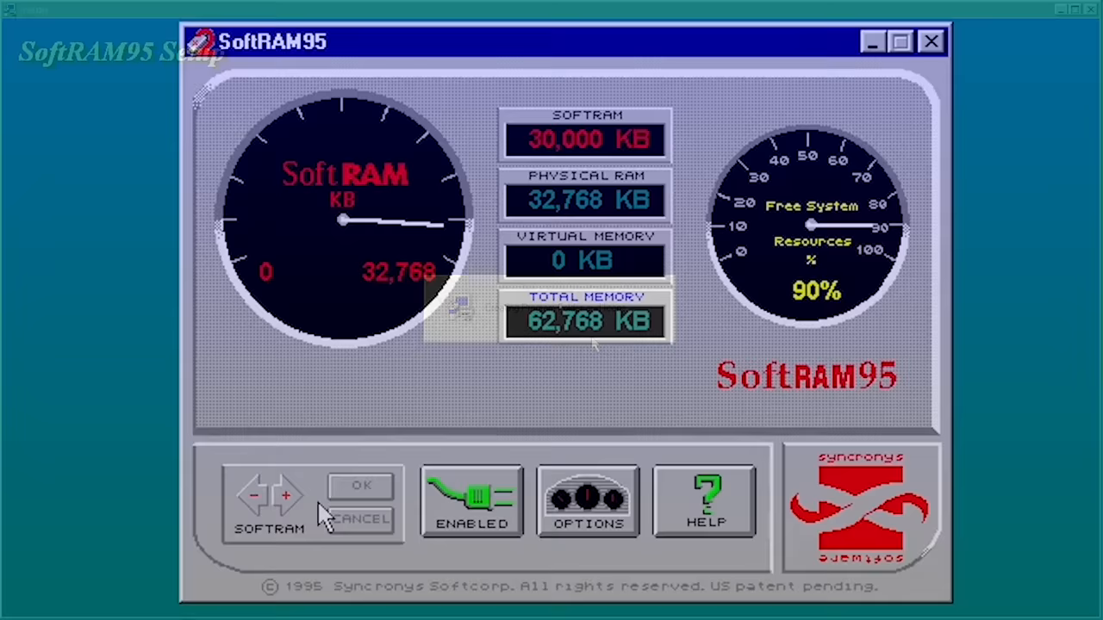
Raise the SoftRAM amount, disable compression, and confirm the disabled notice
click(289, 495)
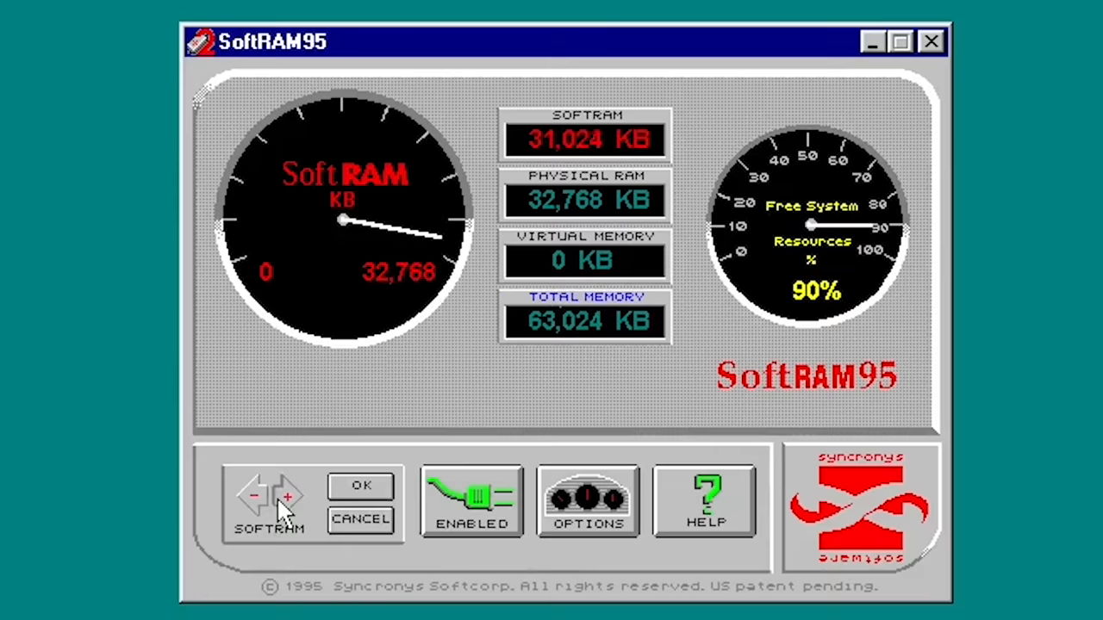
click(471, 500)
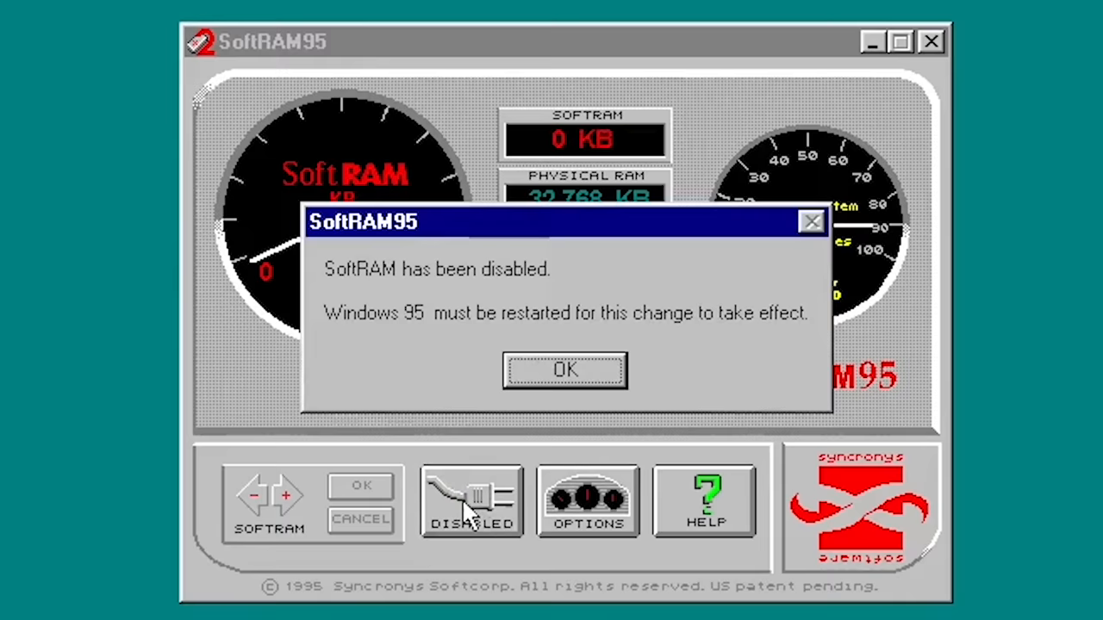
click(565, 369)
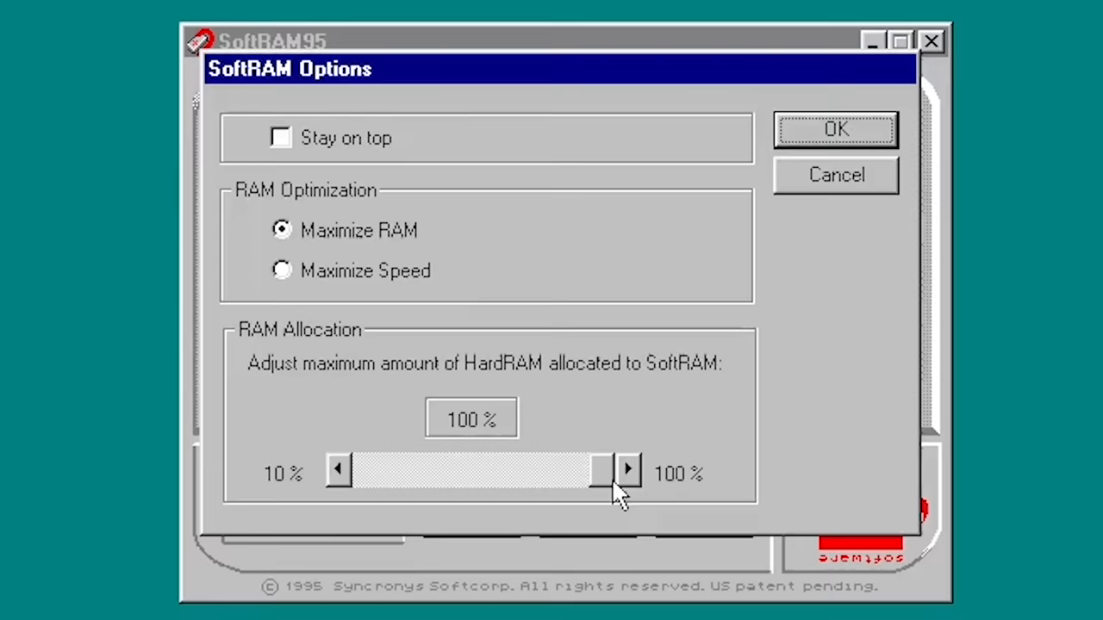
Lower the maximum RAM Allocation slider below 100% and confirm the change notice
click(281, 271)
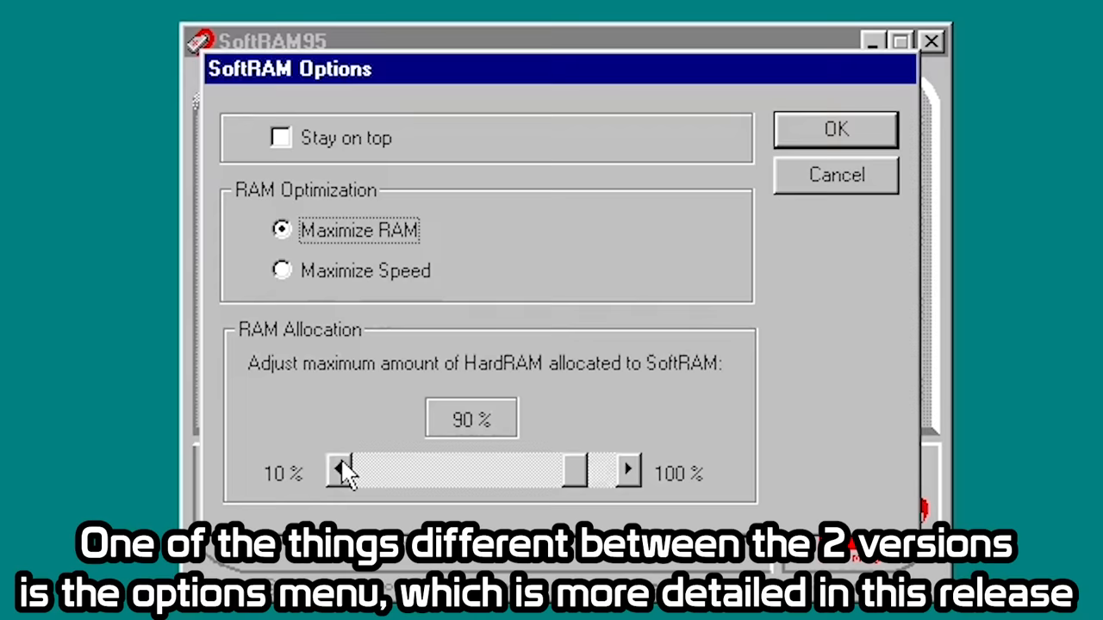
click(834, 129)
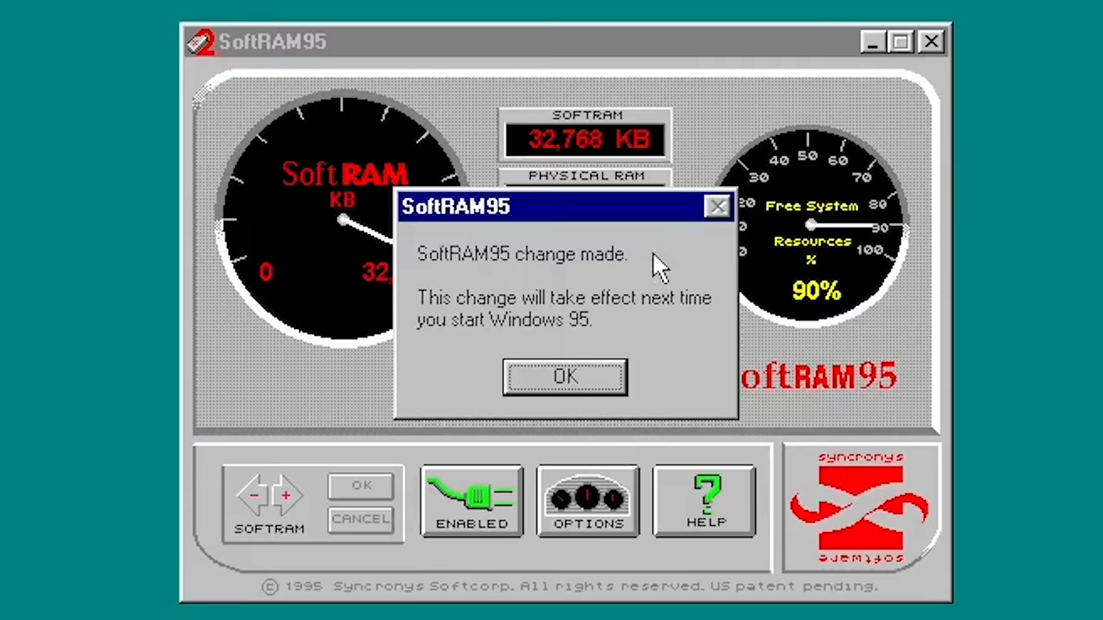
click(565, 377)
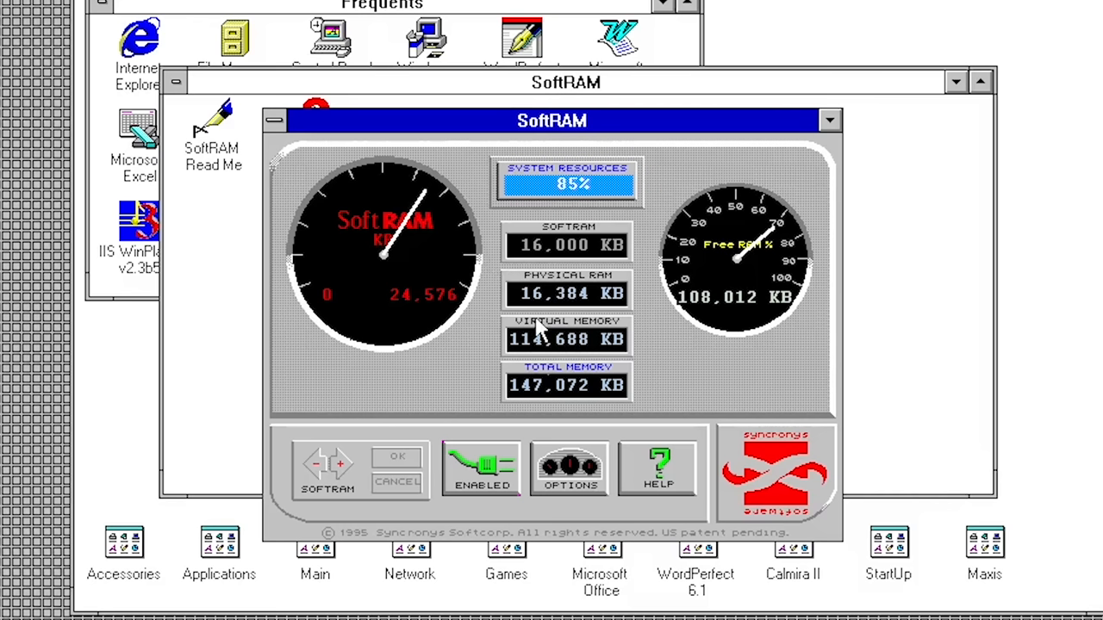
Increase SoftRAM to 16,384 KB, giving 147,456 KB total memory
click(341, 465)
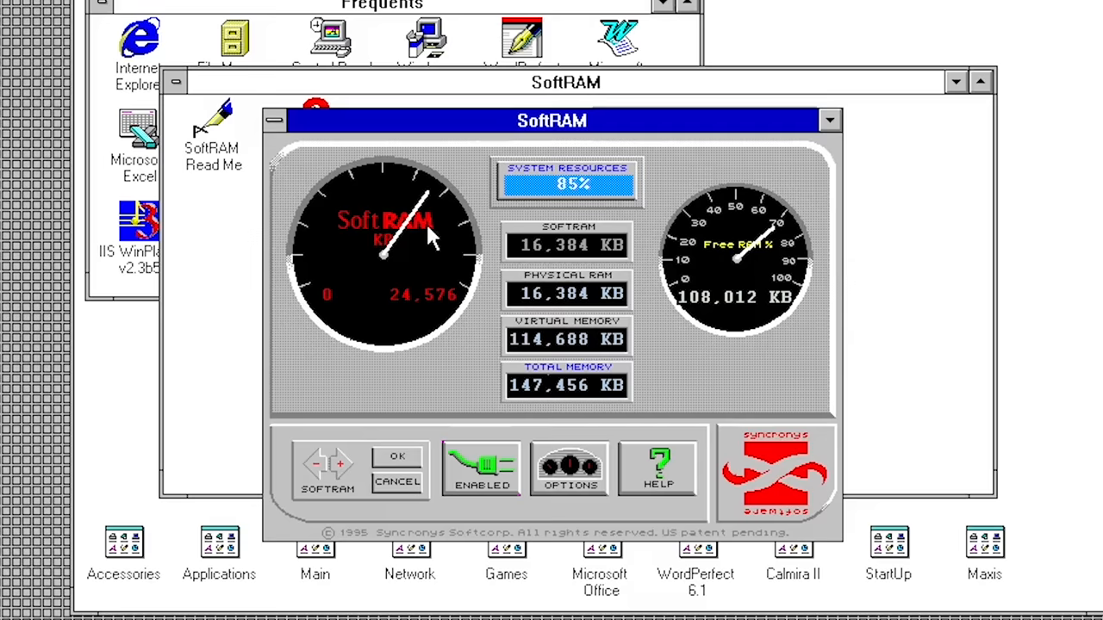
mouse_move(681, 319)
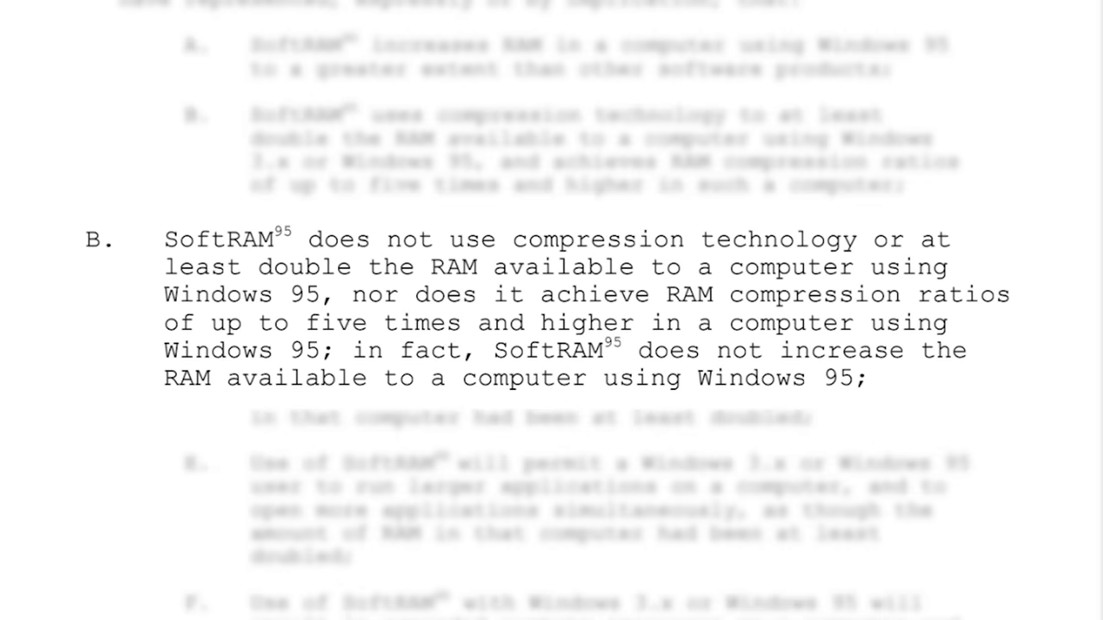
Scroll the FTC complaint to paragraph B on SoftRAM95 using no compression
scroll(down, 3)
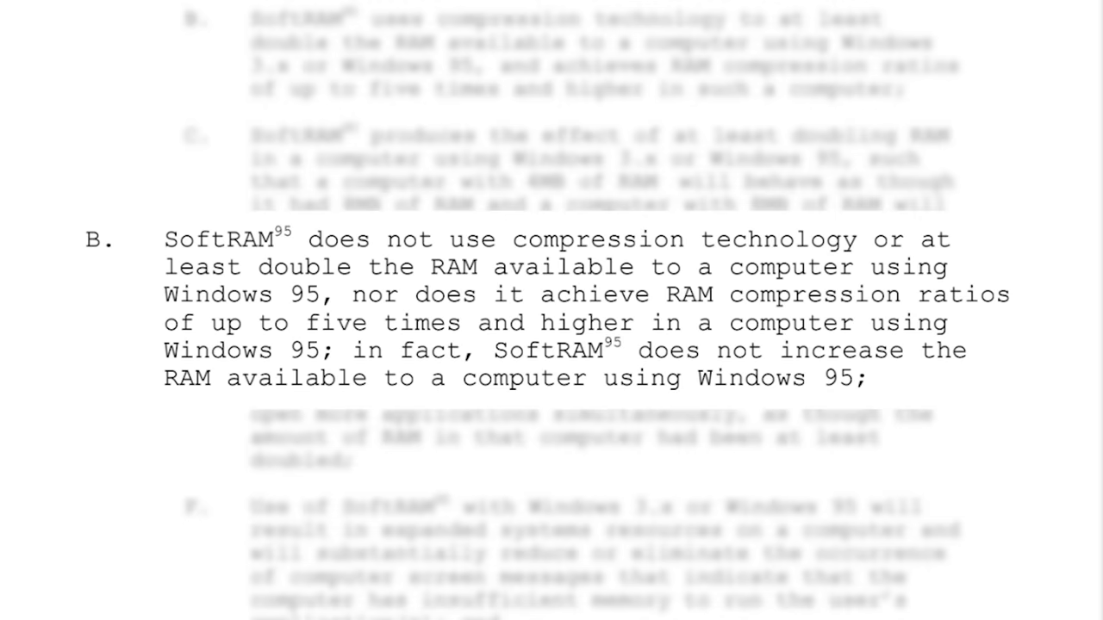
scroll(down, 3)
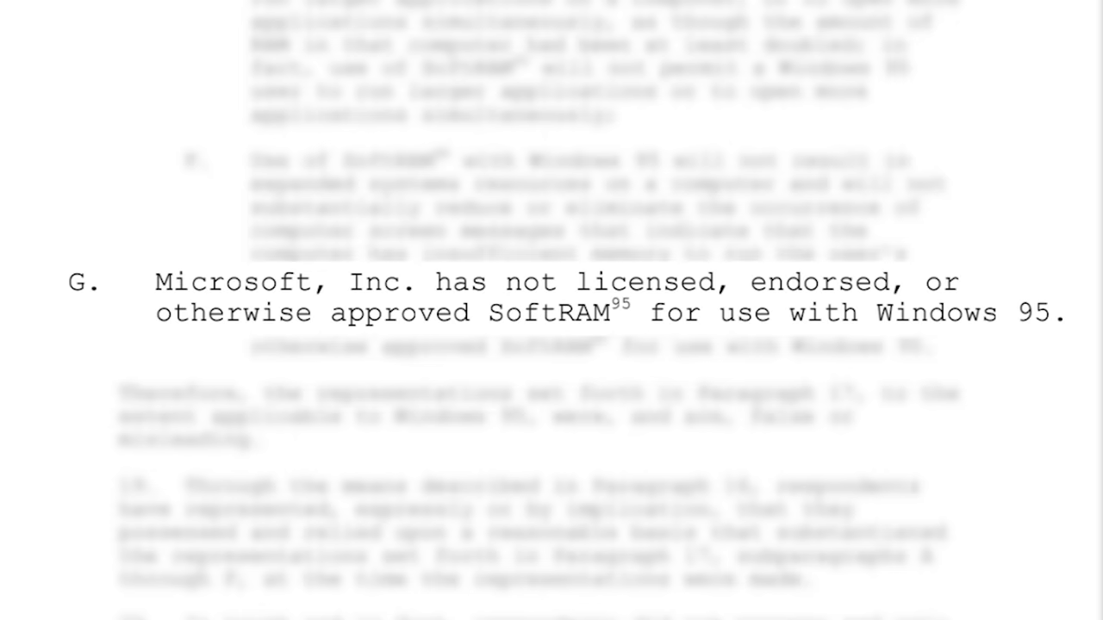
scroll(down, 3)
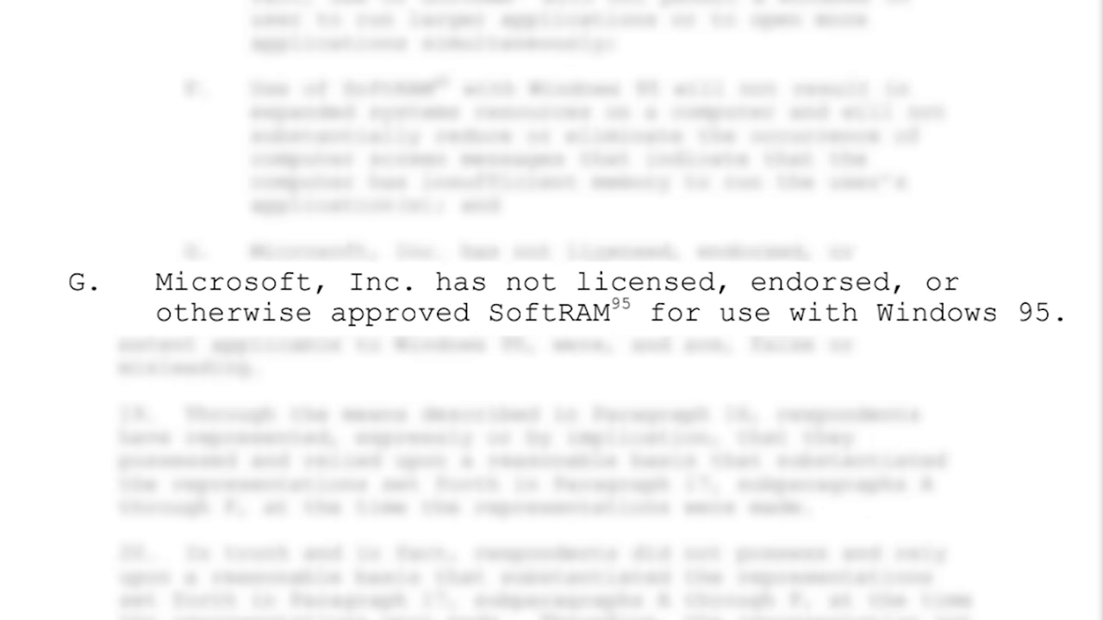
scroll(down, 3)
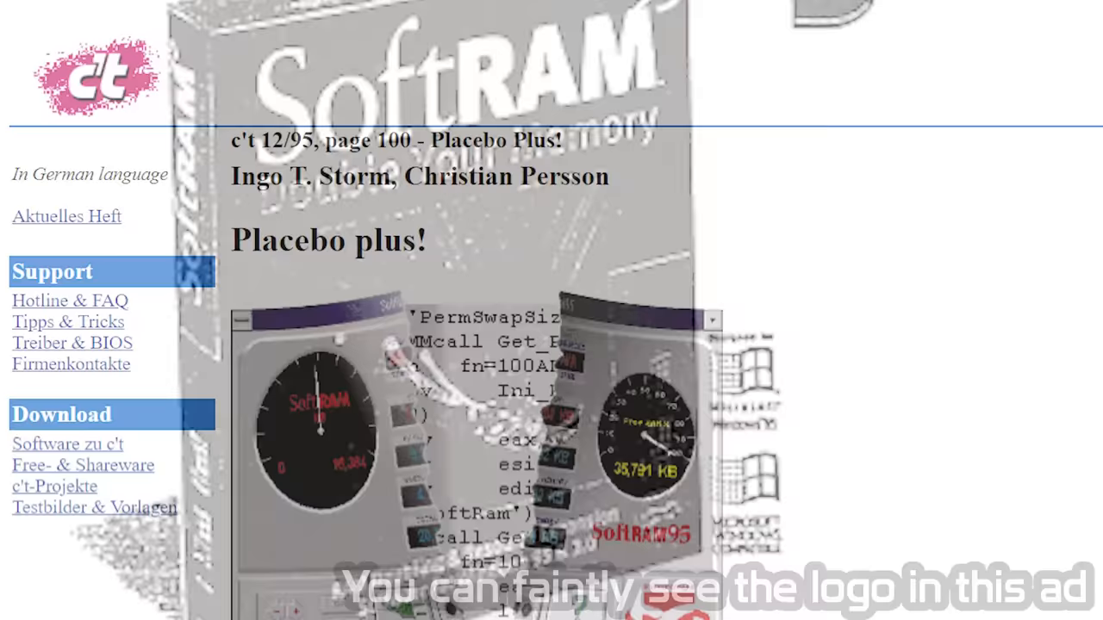
scroll(down, 3)
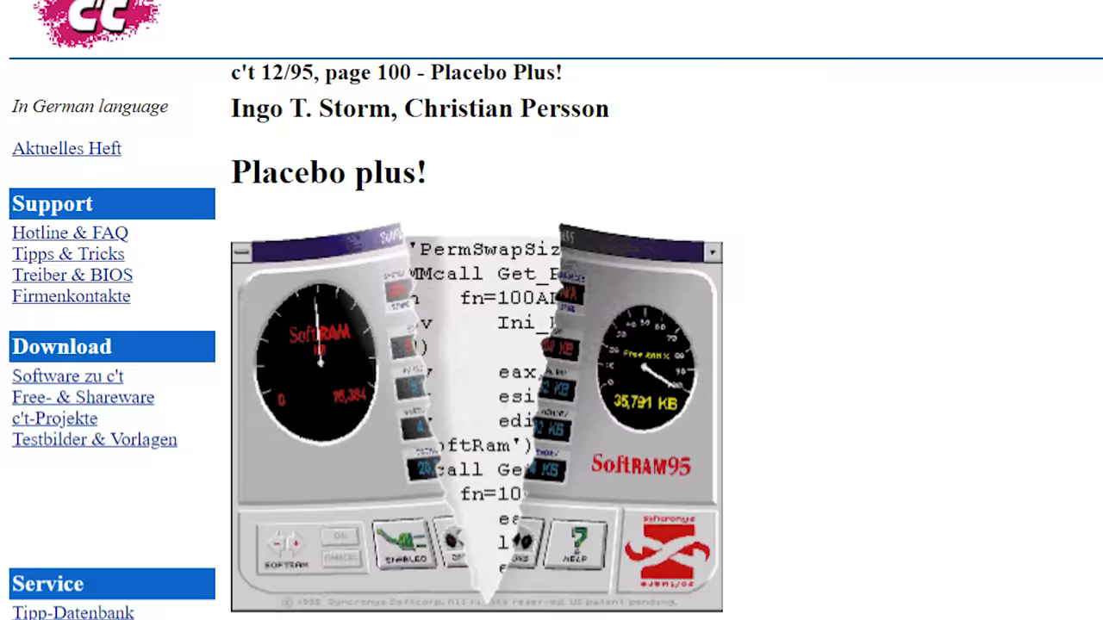
scroll(down, 3)
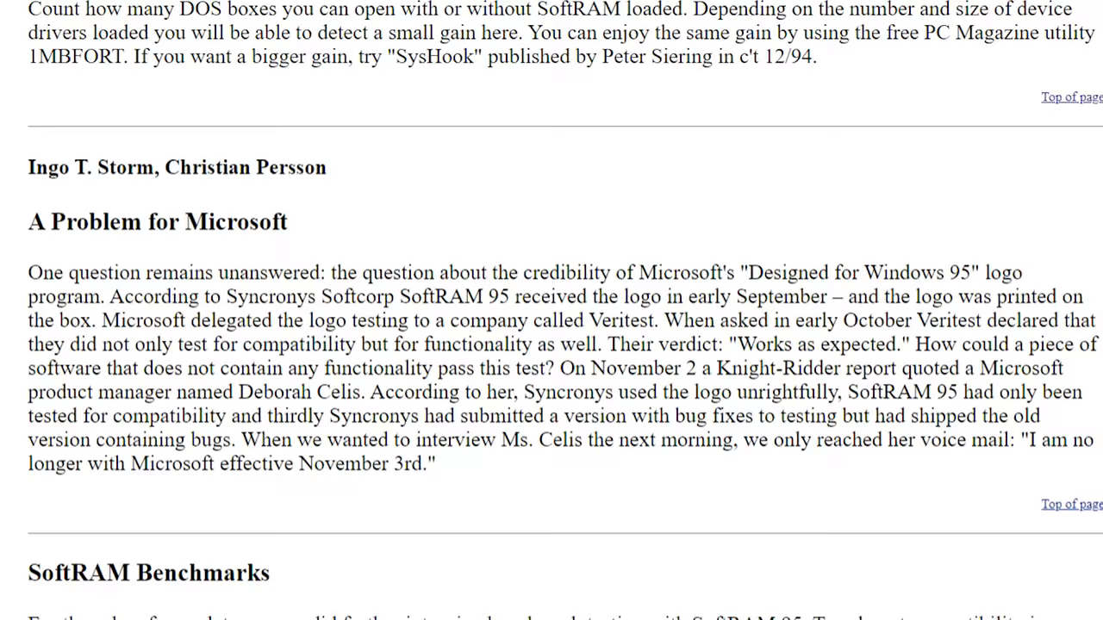
scroll(down, 3)
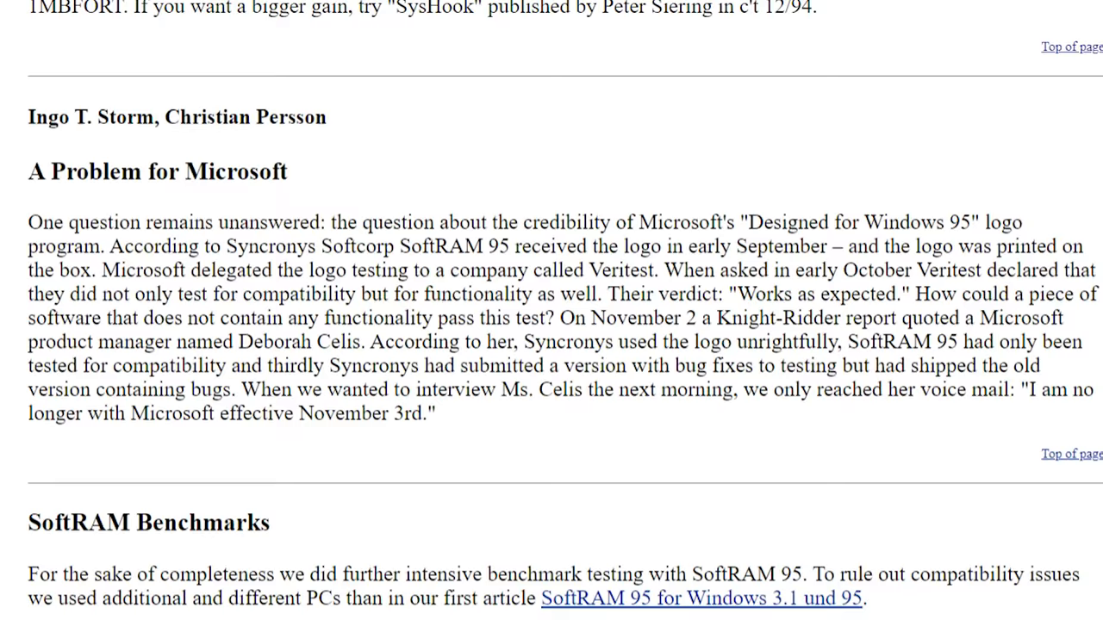
scroll(down, 3)
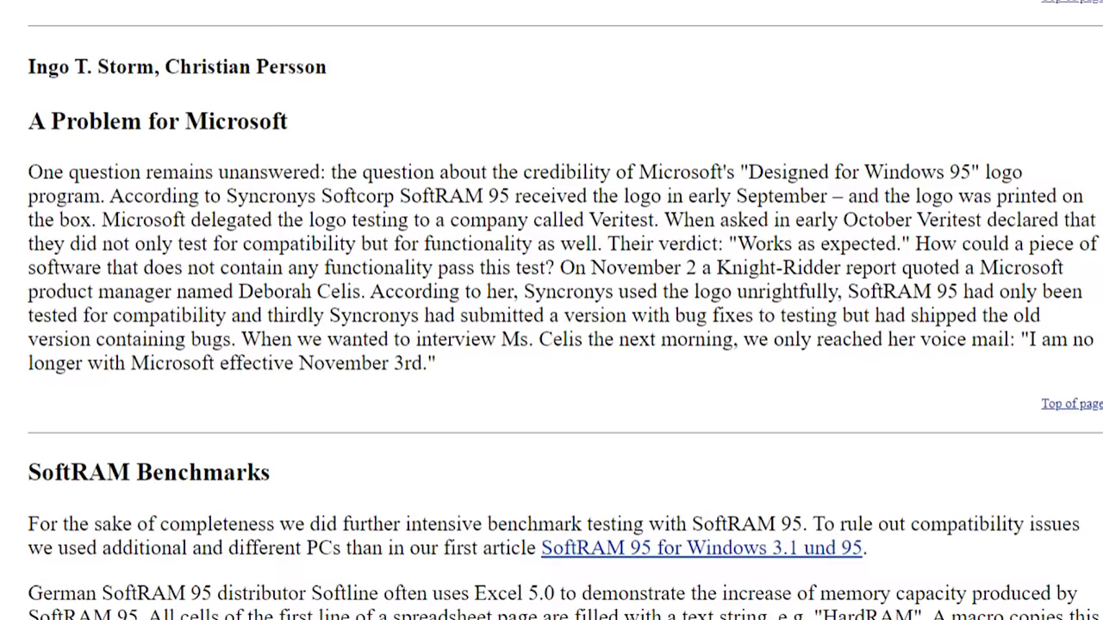
scroll(up, 3)
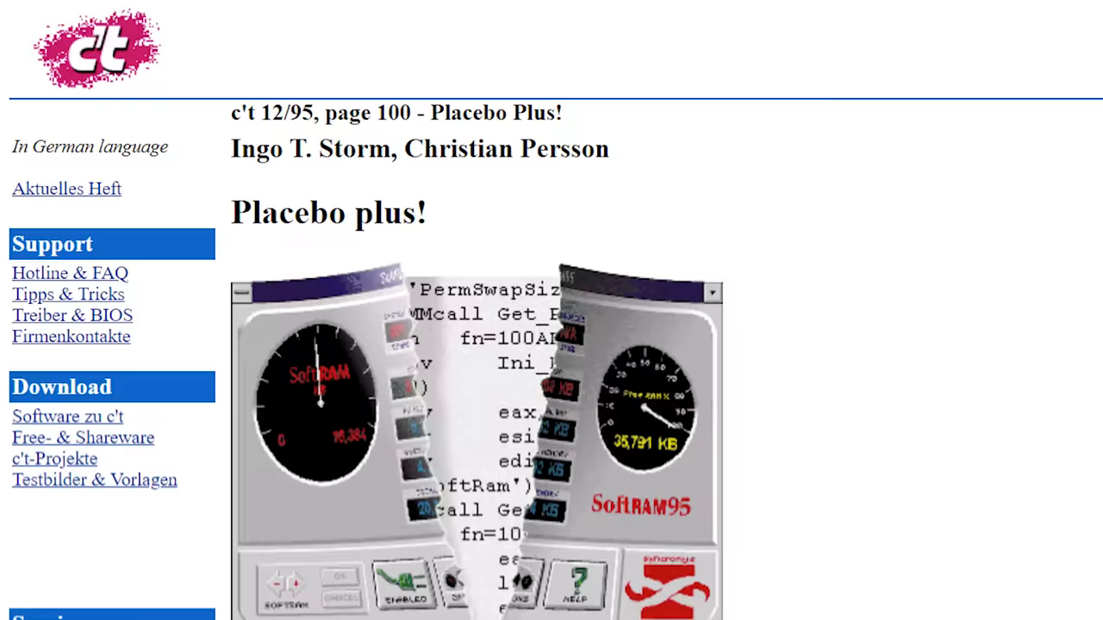
scroll(down, 3)
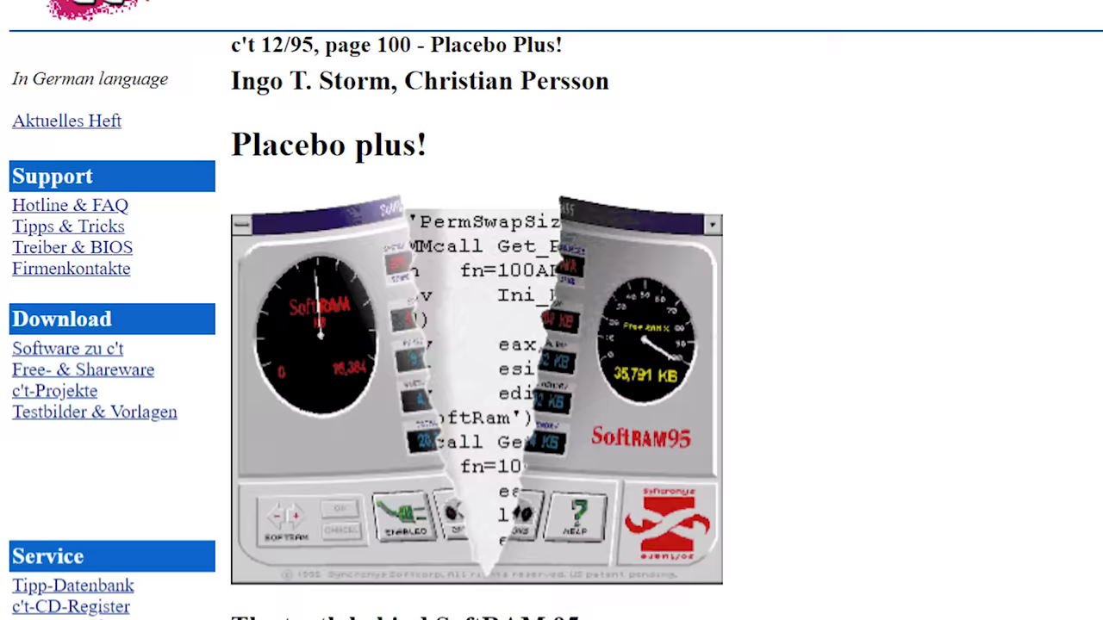
scroll(down, 3)
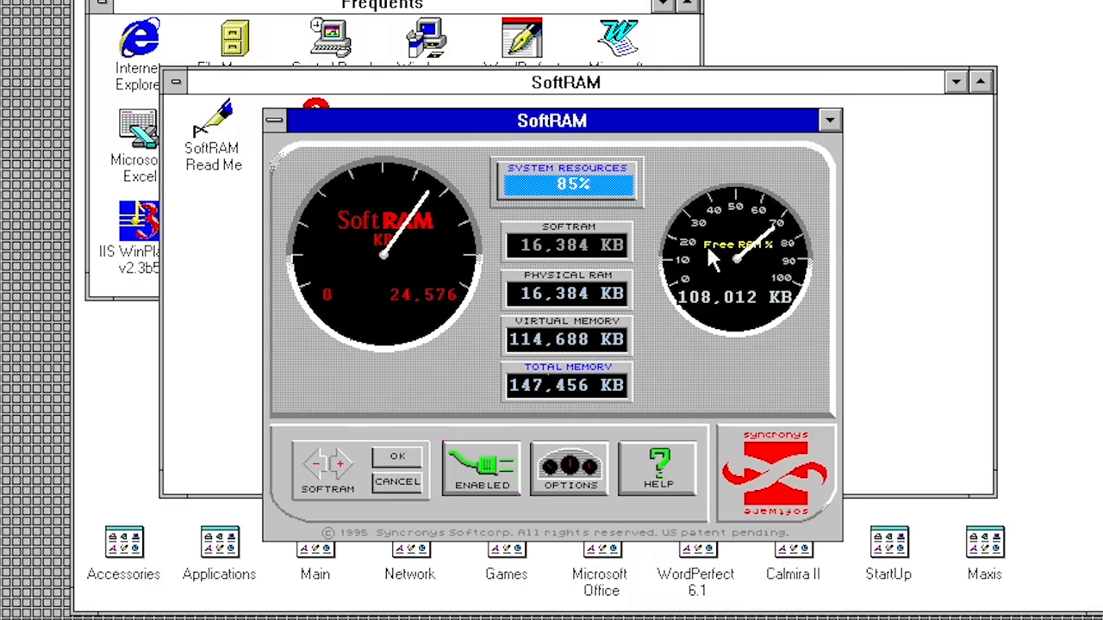
mouse_move(672, 366)
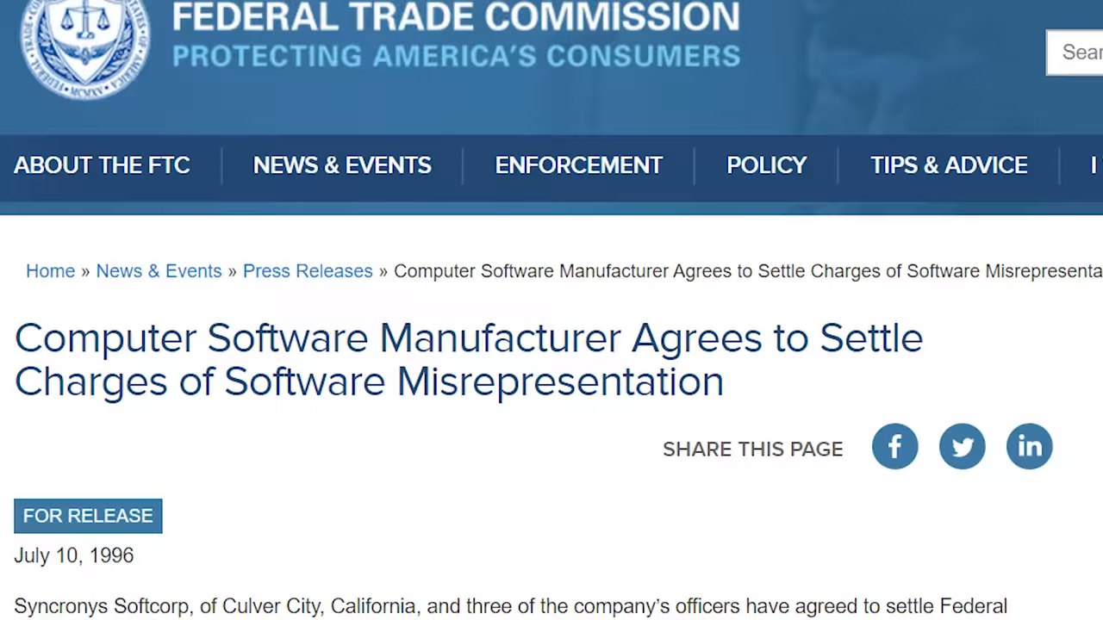
Scroll through the July 1996 Syncronys settlement press release's opening paragraphs
scroll(down, 3)
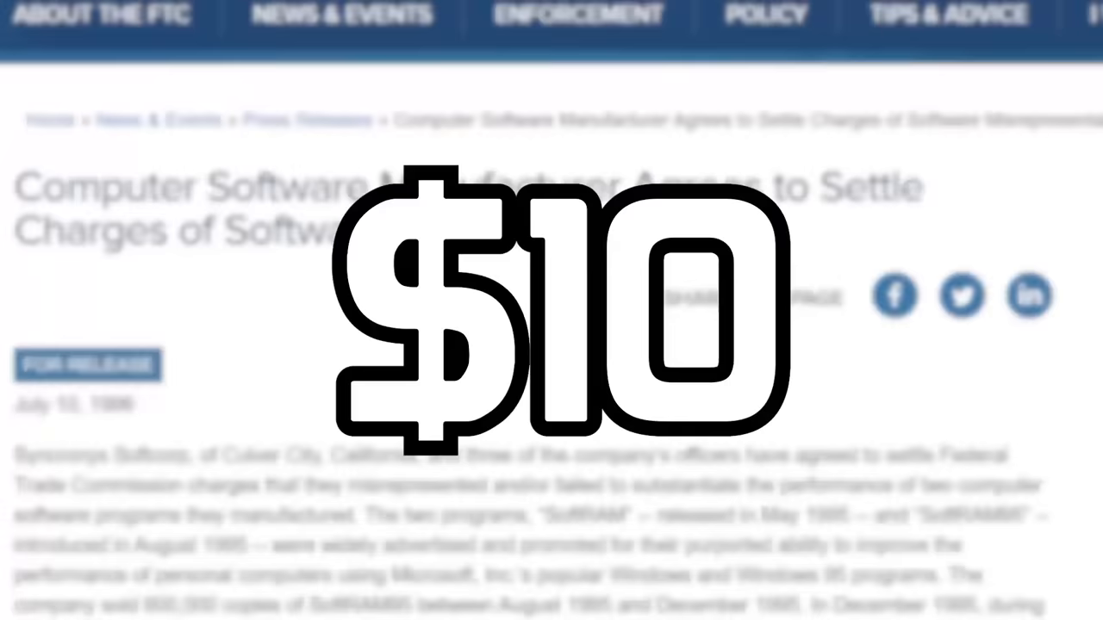
scroll(down, 3)
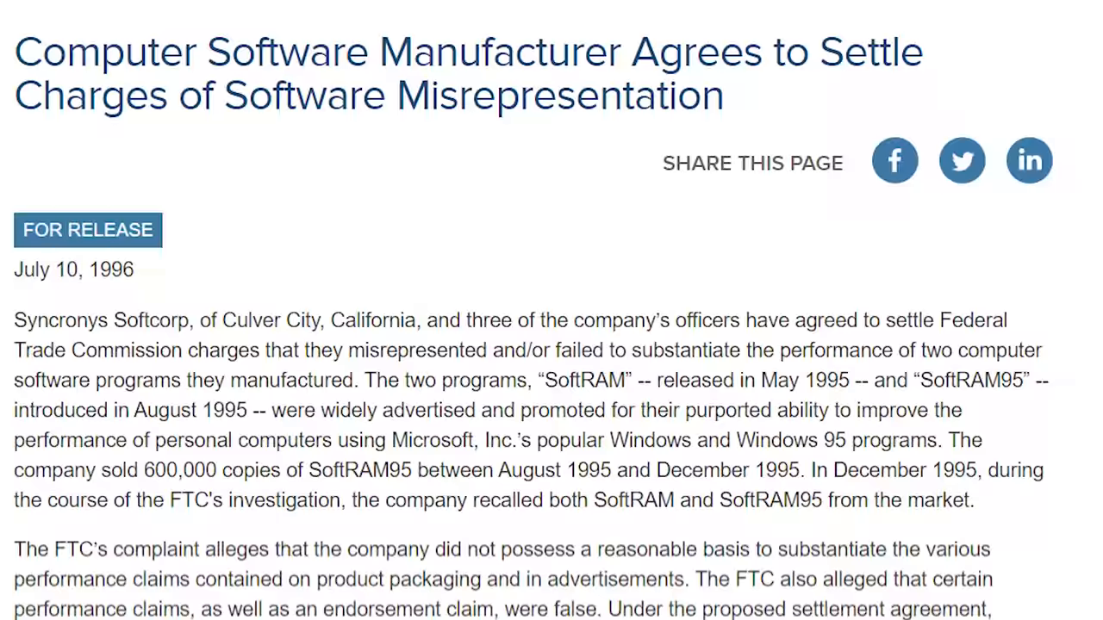
scroll(down, 3)
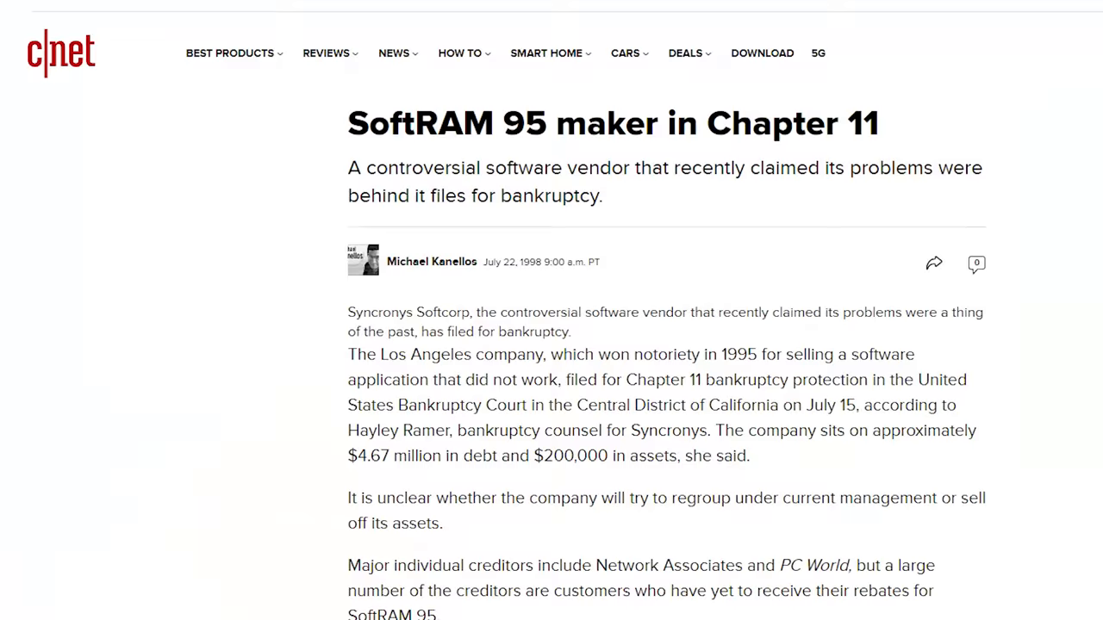
Scroll the CNET Chapter 11 article and the PC World UpgradeAID 98 piece
scroll(down, 3)
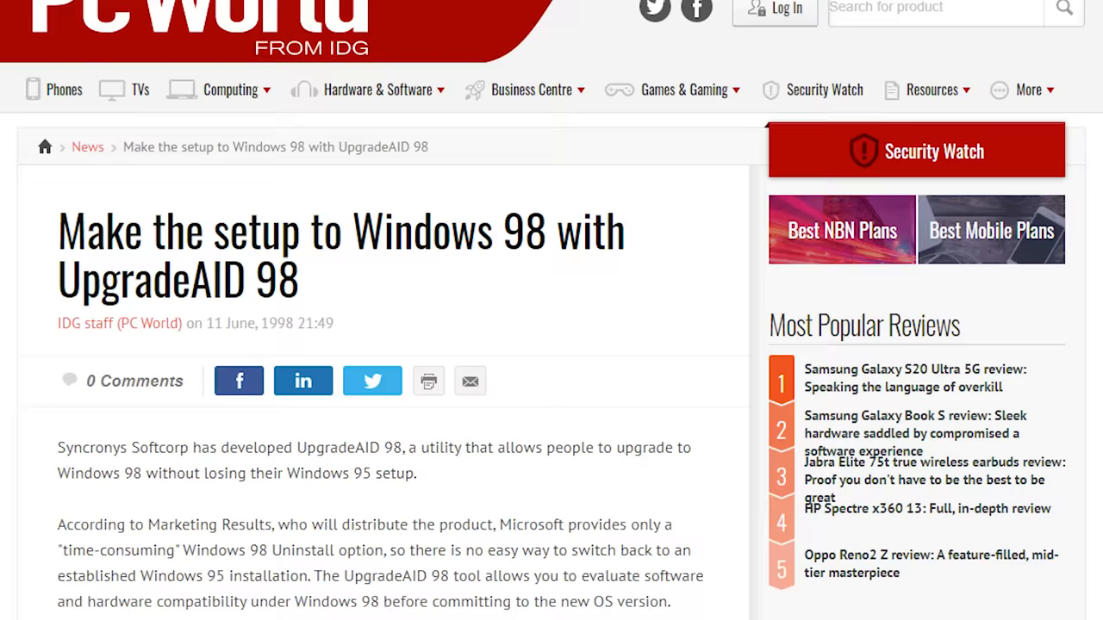
scroll(down, 3)
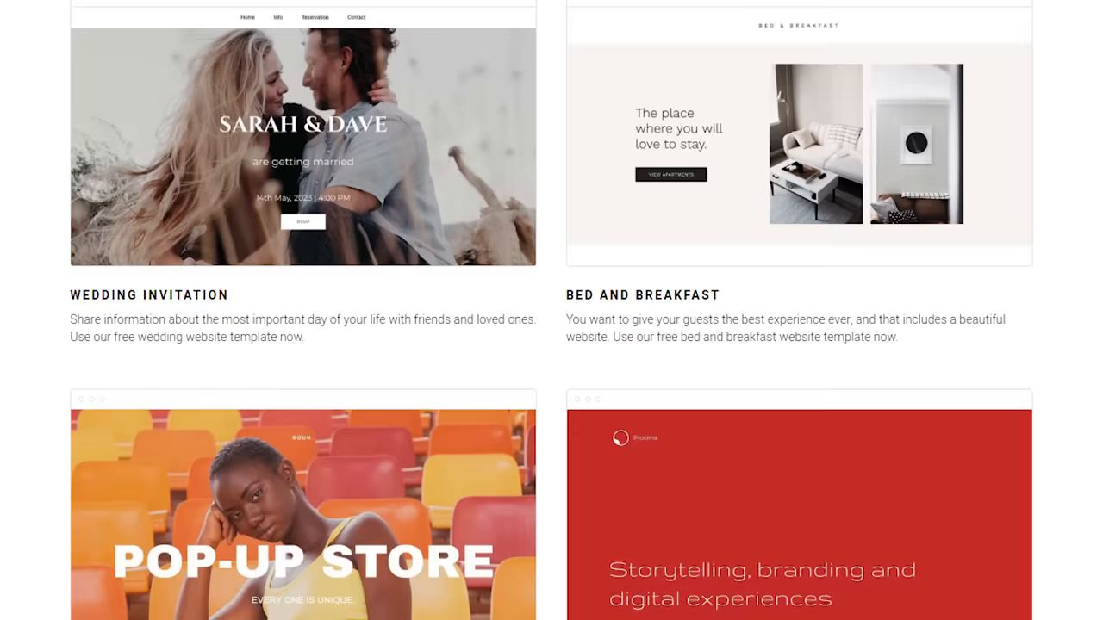
Scroll the personal website template in the Zyro editor and choose from 'Add elements'
scroll(down, 3)
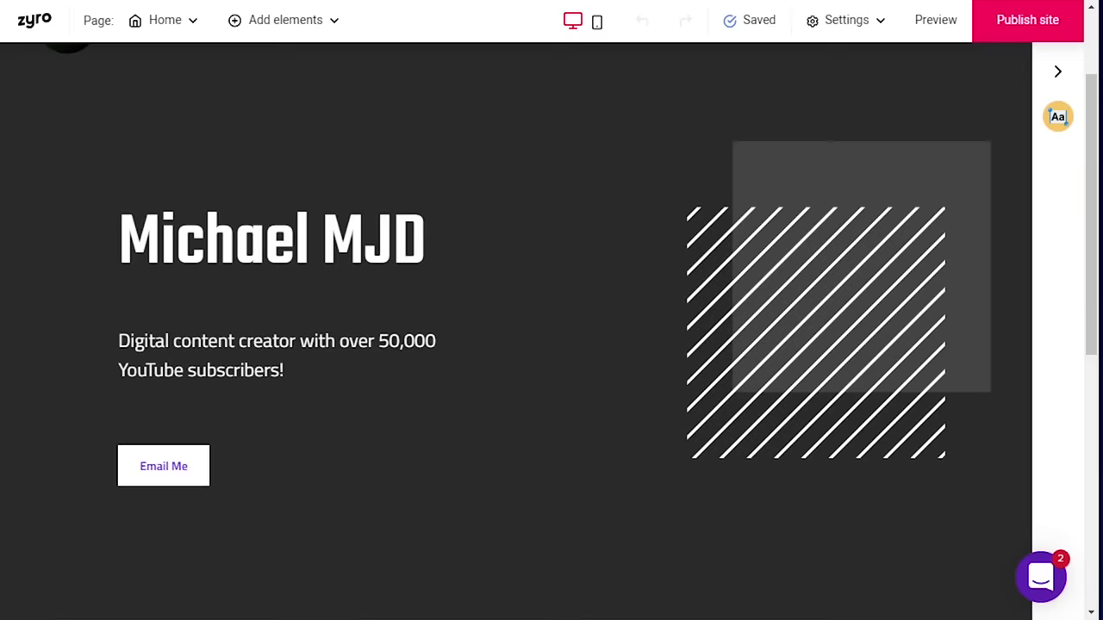
scroll(down, 3)
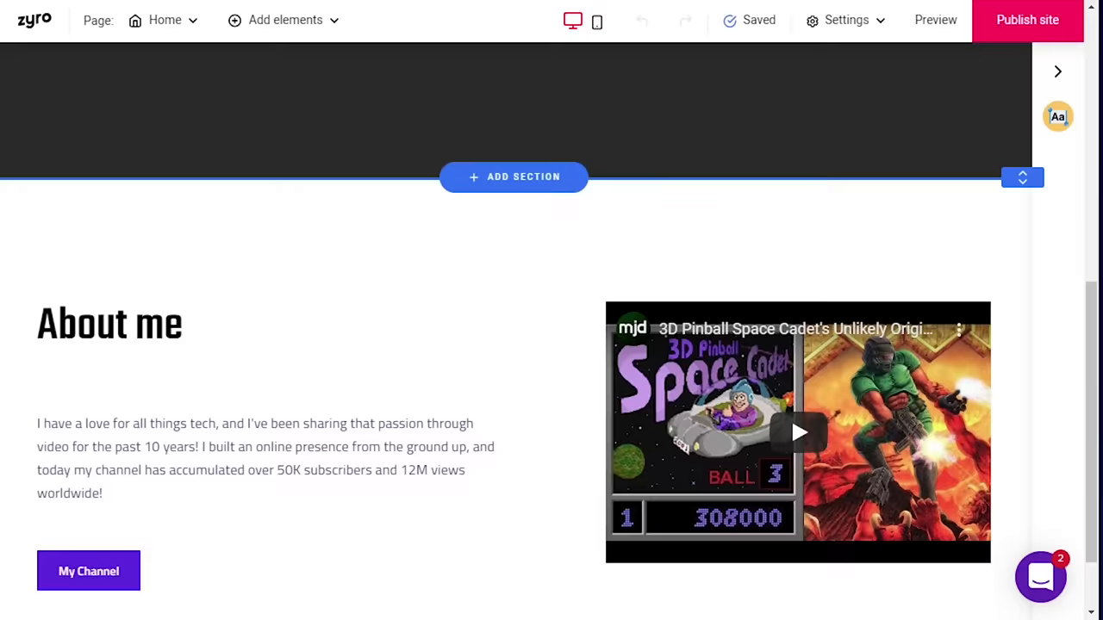
click(285, 20)
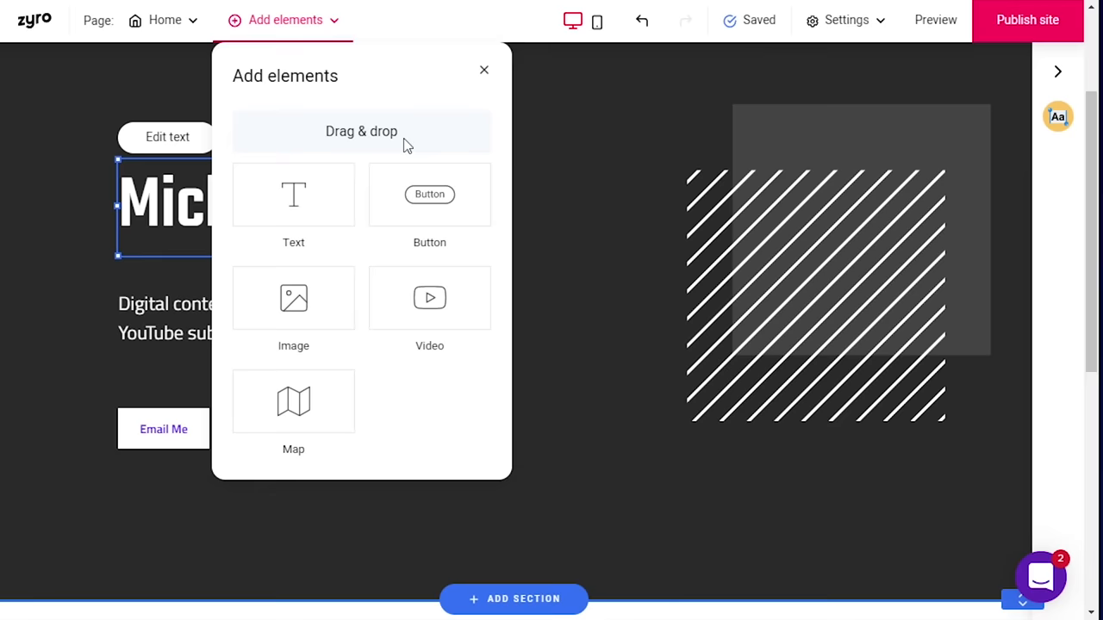
click(429, 194)
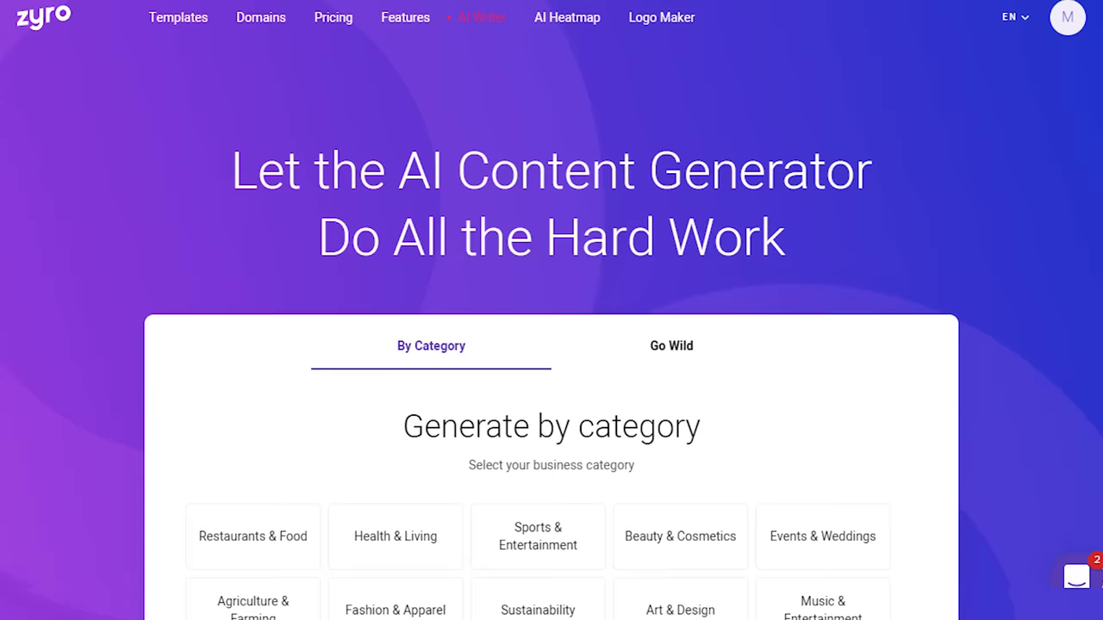
Browse Zyro's AI Heatmap, domain search and pricing plans pages
click(567, 18)
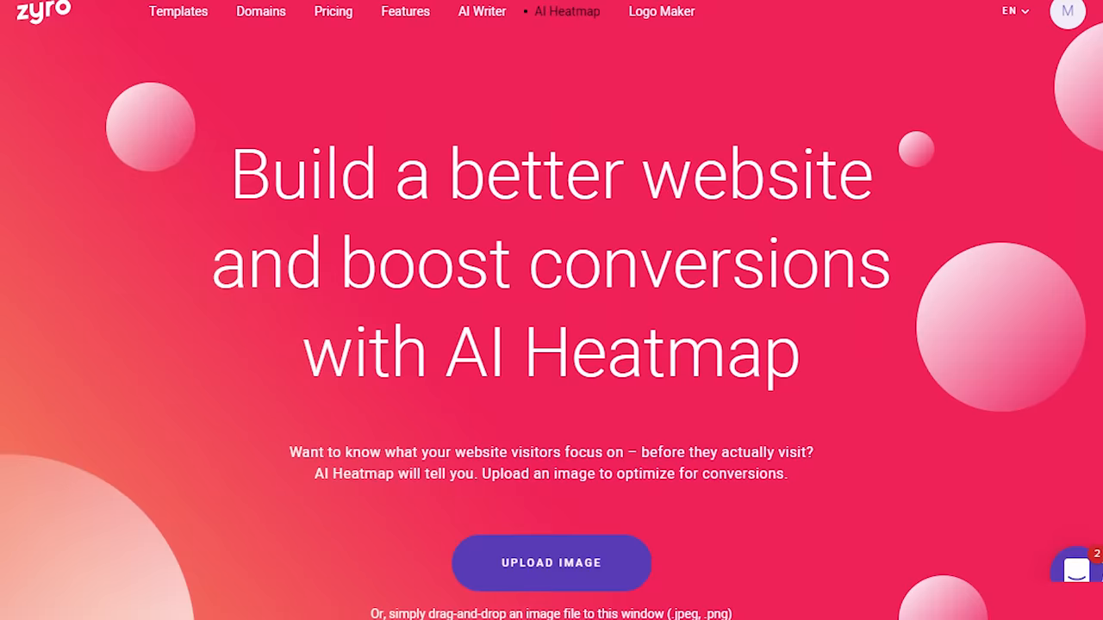
scroll(down, 3)
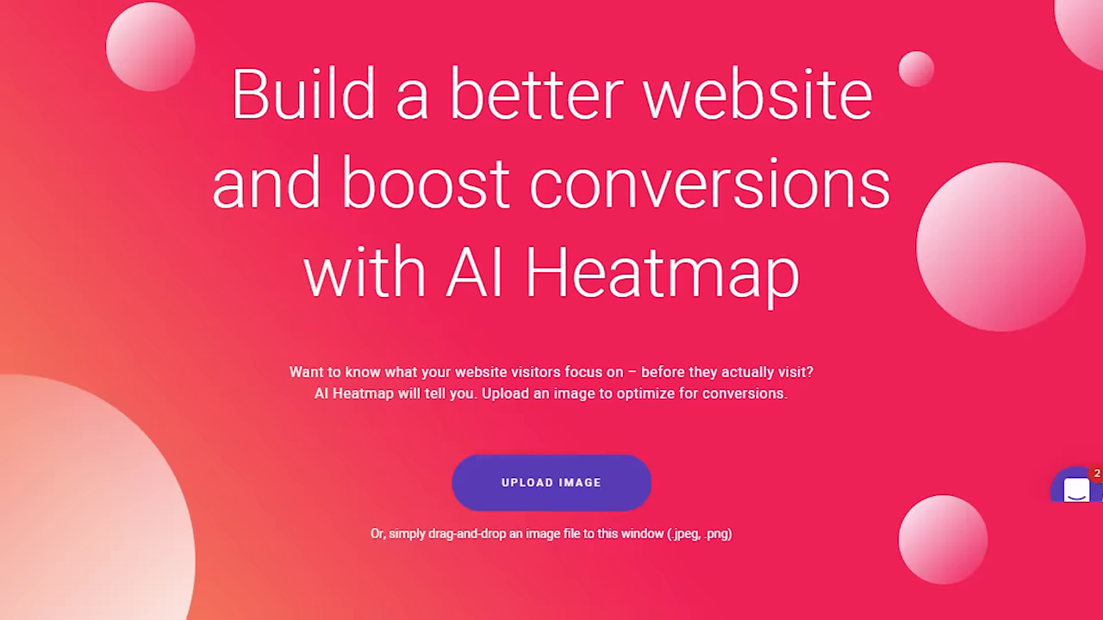
click(267, 9)
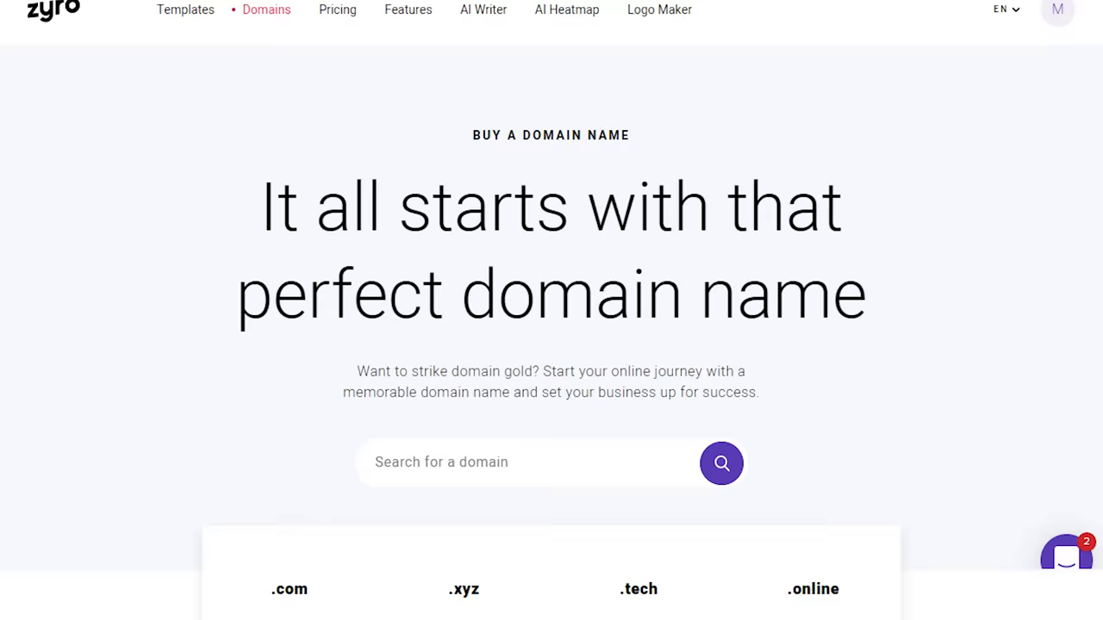
scroll(down, 3)
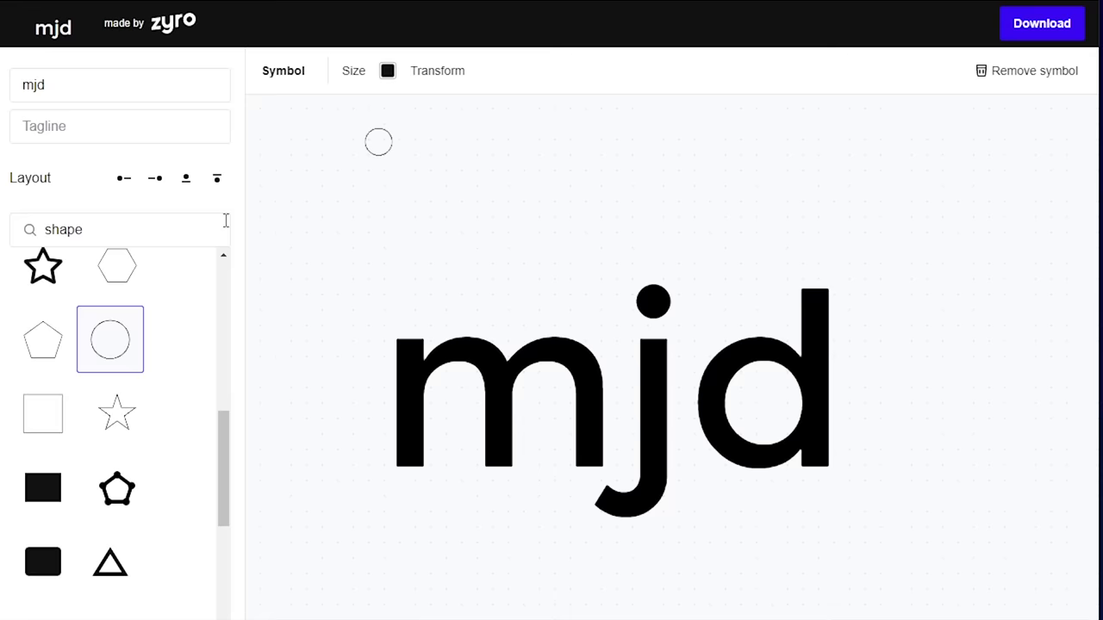
click(1042, 23)
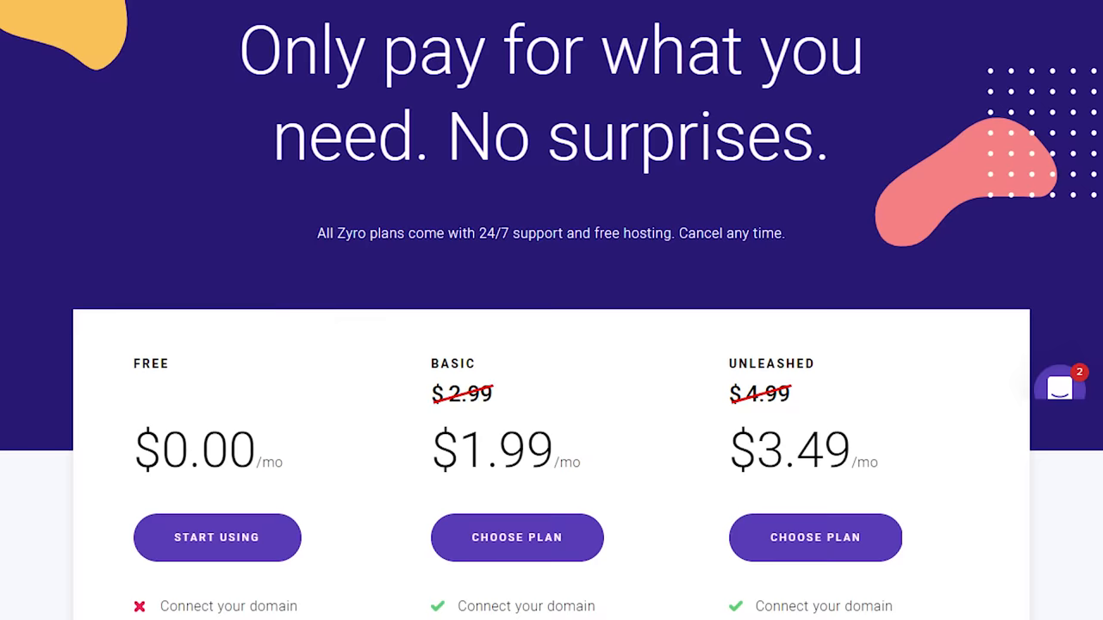
scroll(down, 3)
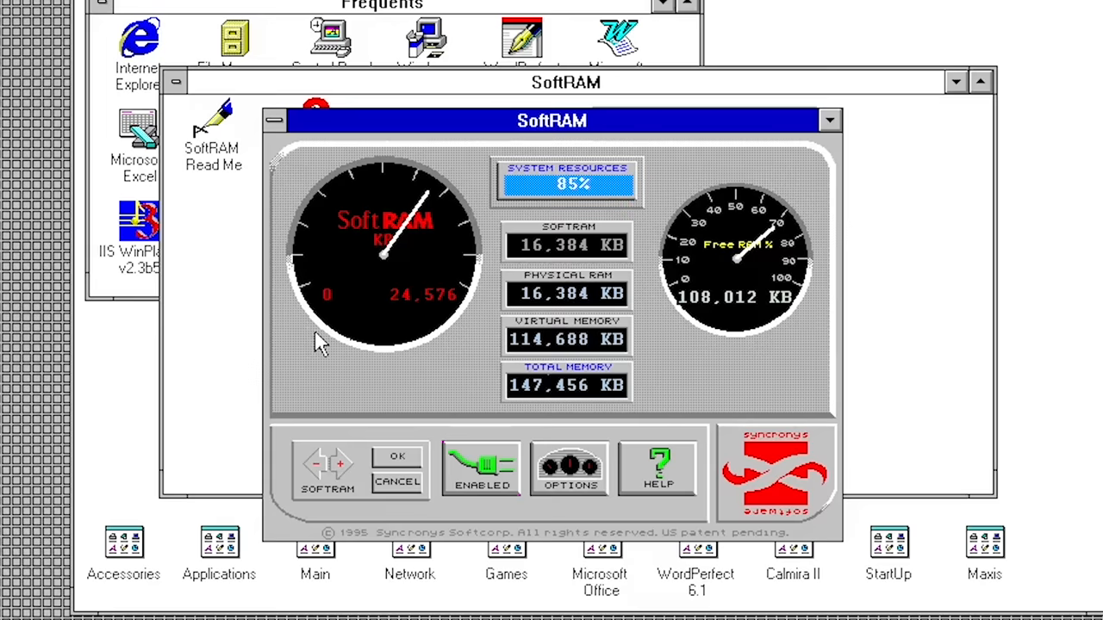
mouse_move(452, 220)
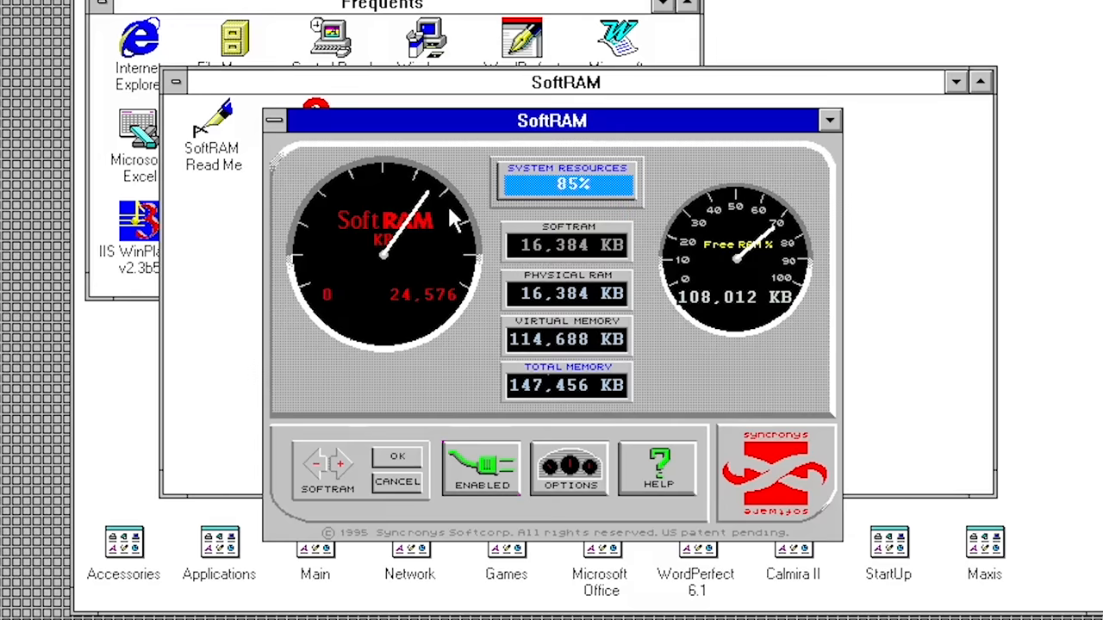